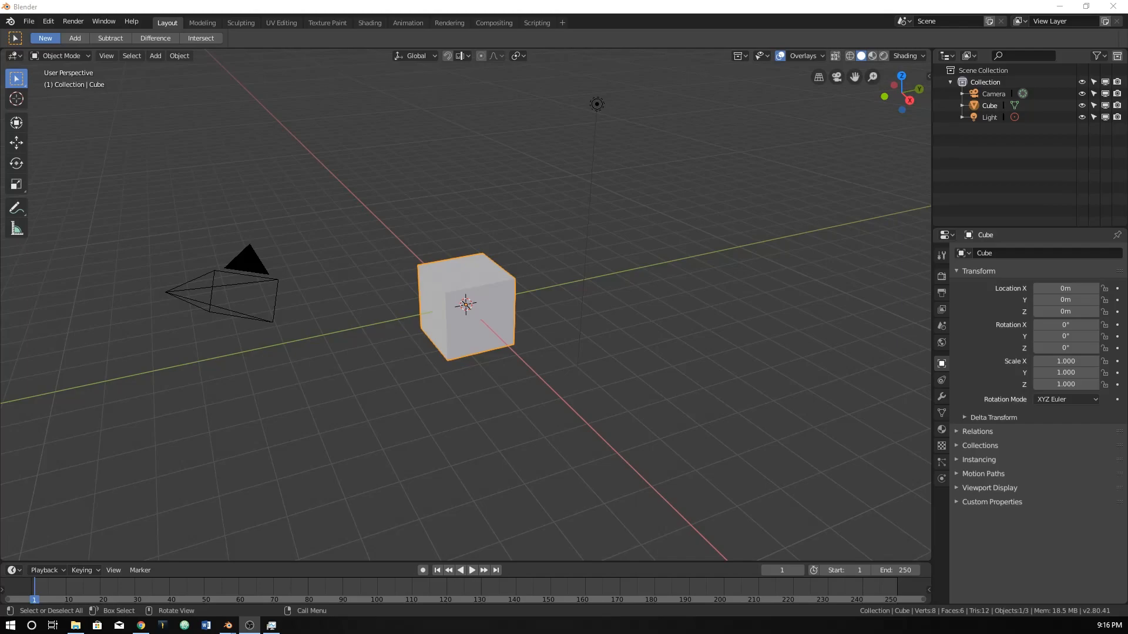
pyautogui.moveTo(687, 117)
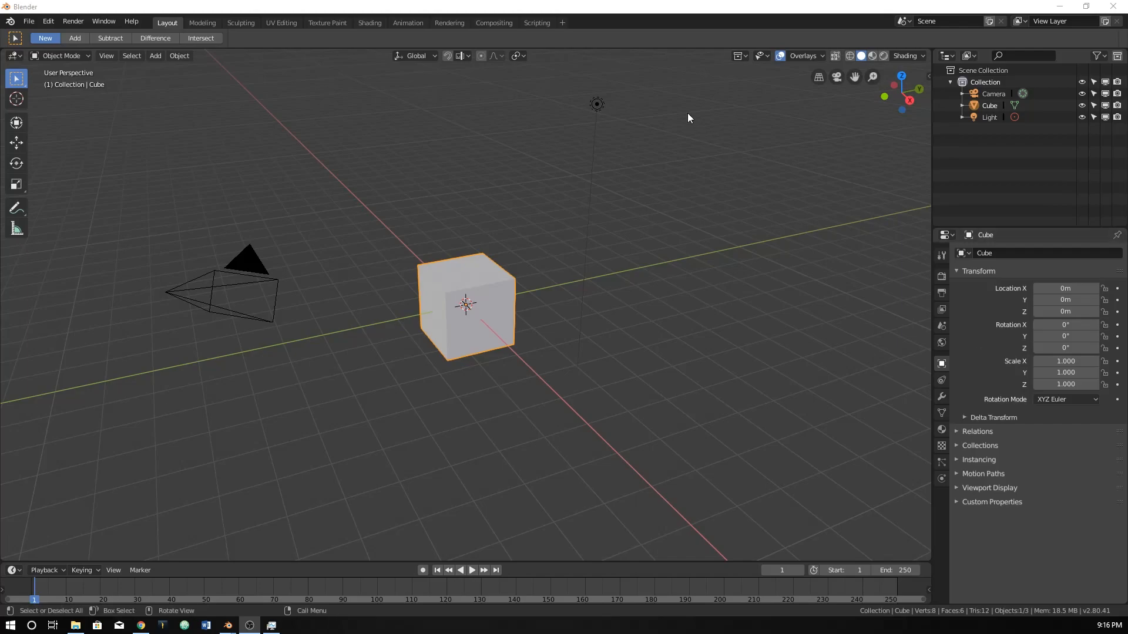
# - Switch to the Scripting workspace and show line numbers and syntax highlighting, leaving word wrap off
pyautogui.click(536, 23)
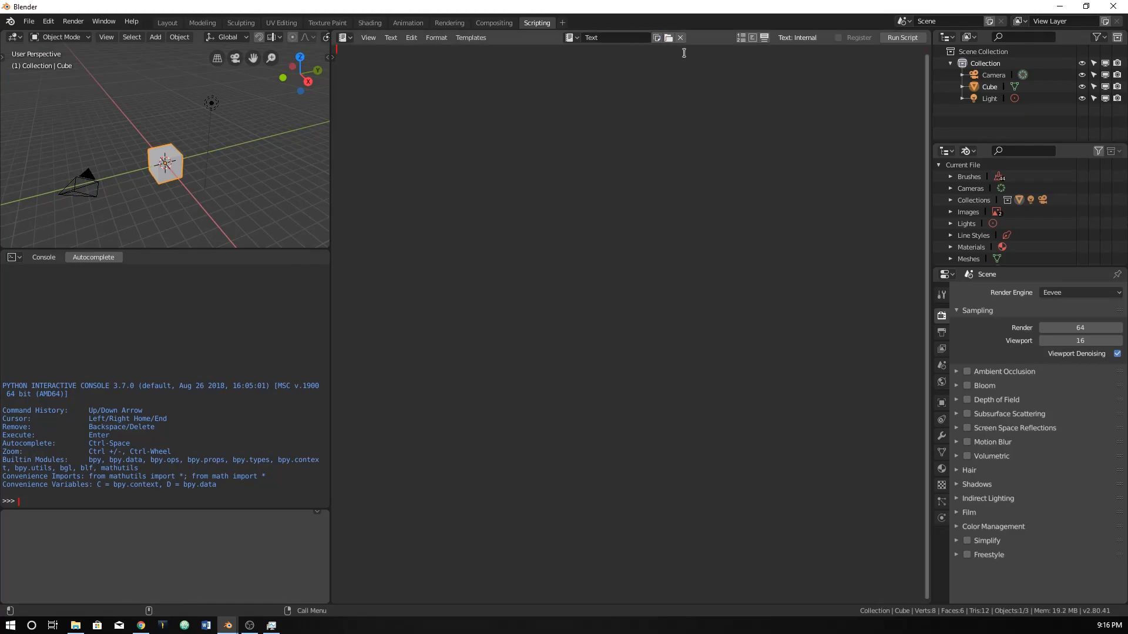
pyautogui.click(740, 37)
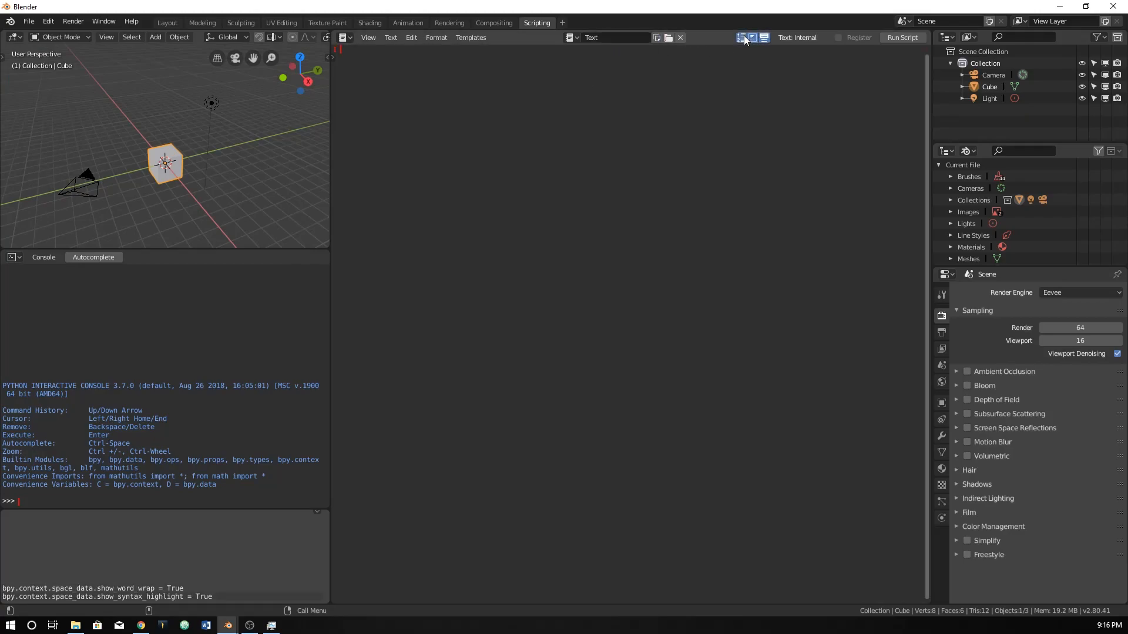
pyautogui.click(752, 37)
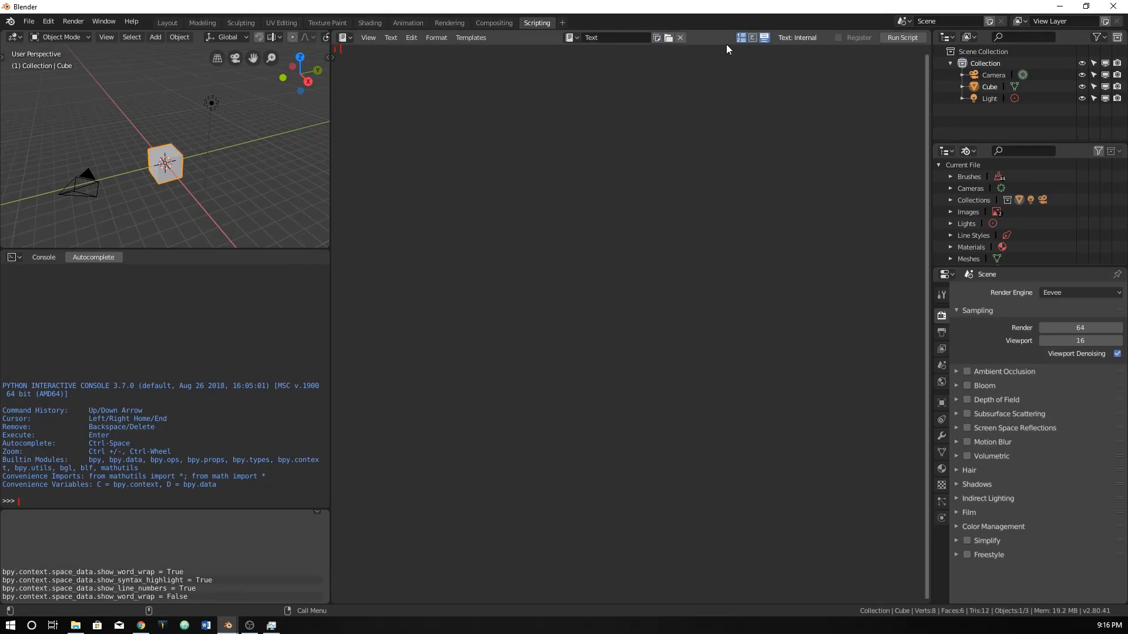
pyautogui.click(451, 95)
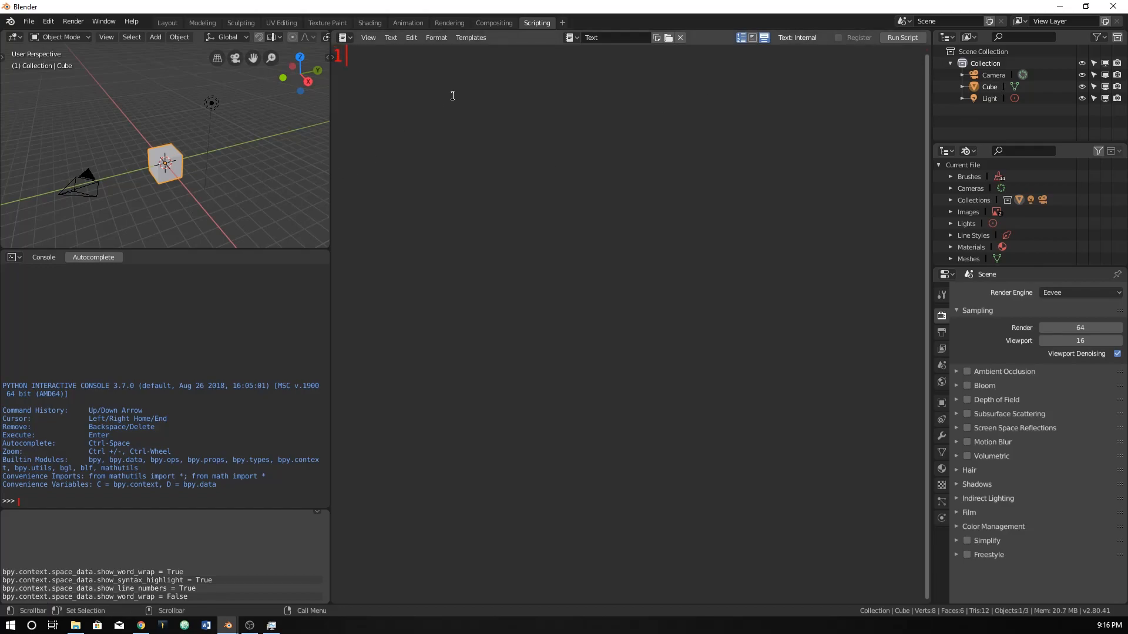
# - Write 'import bpy' as the first line of the script
pyautogui.write('im')
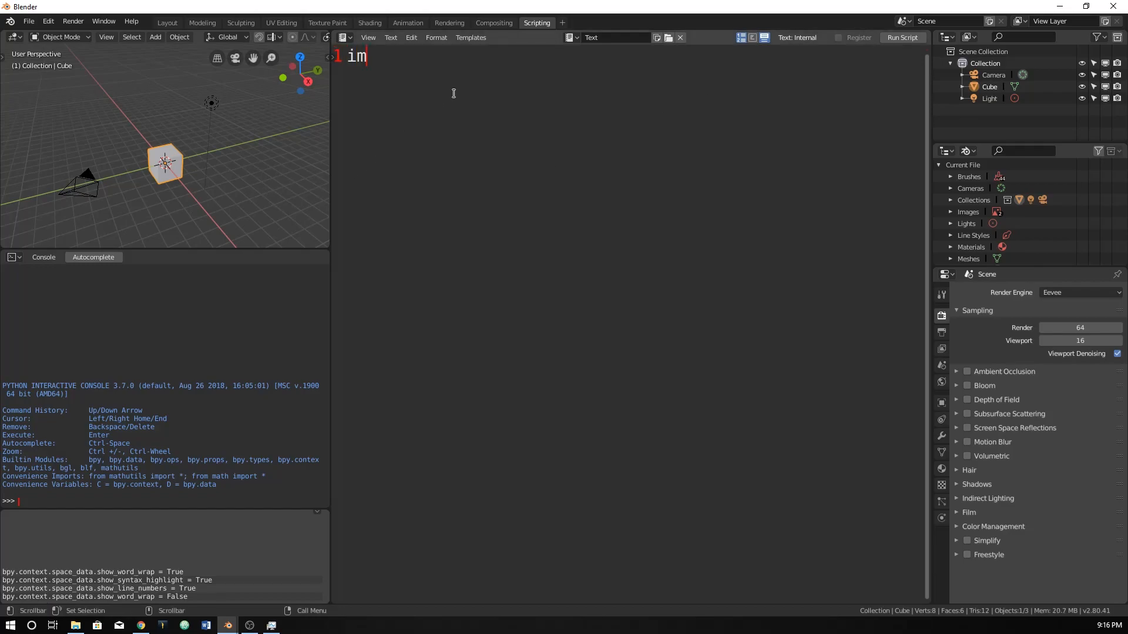
pyautogui.write('port bpy')
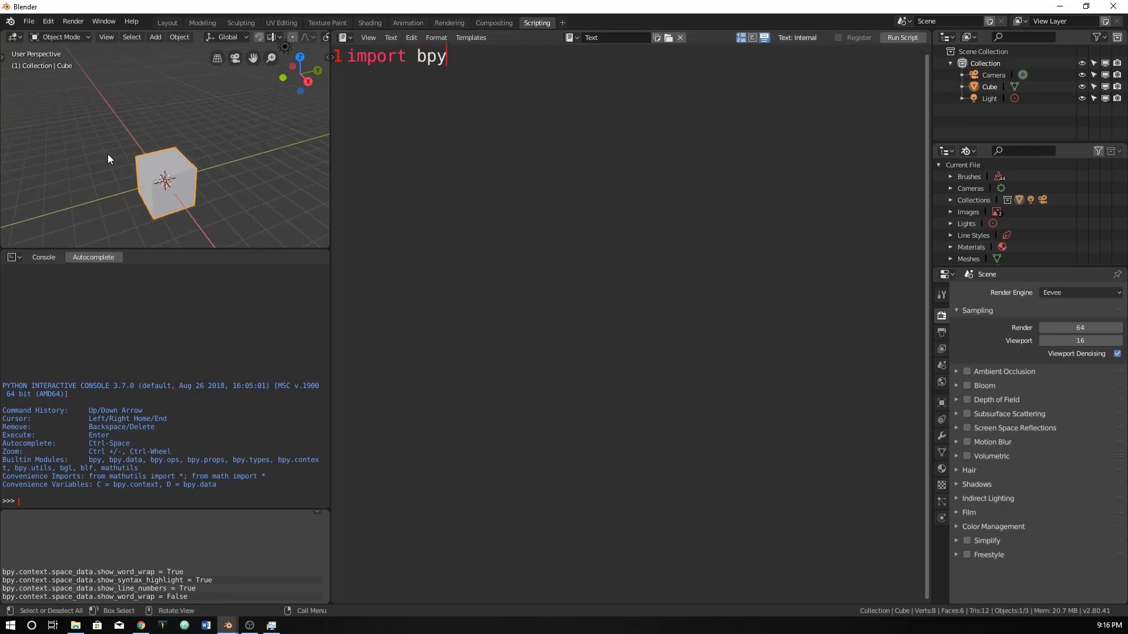
pyautogui.moveTo(166, 180); pyautogui.dragTo(139, 115)
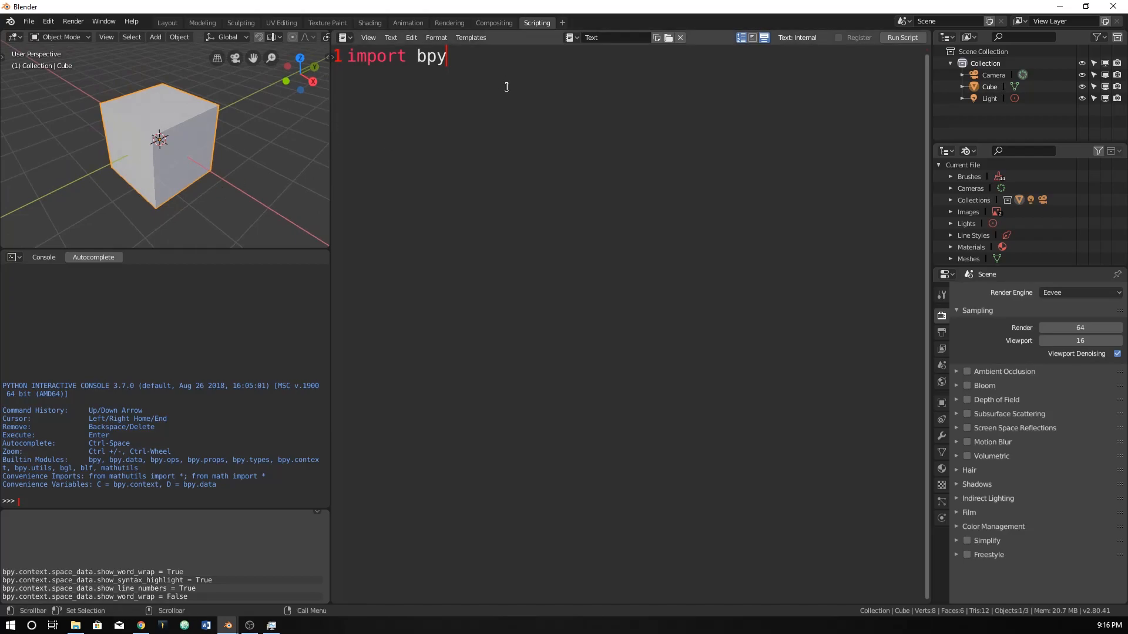
pyautogui.press('Enter')
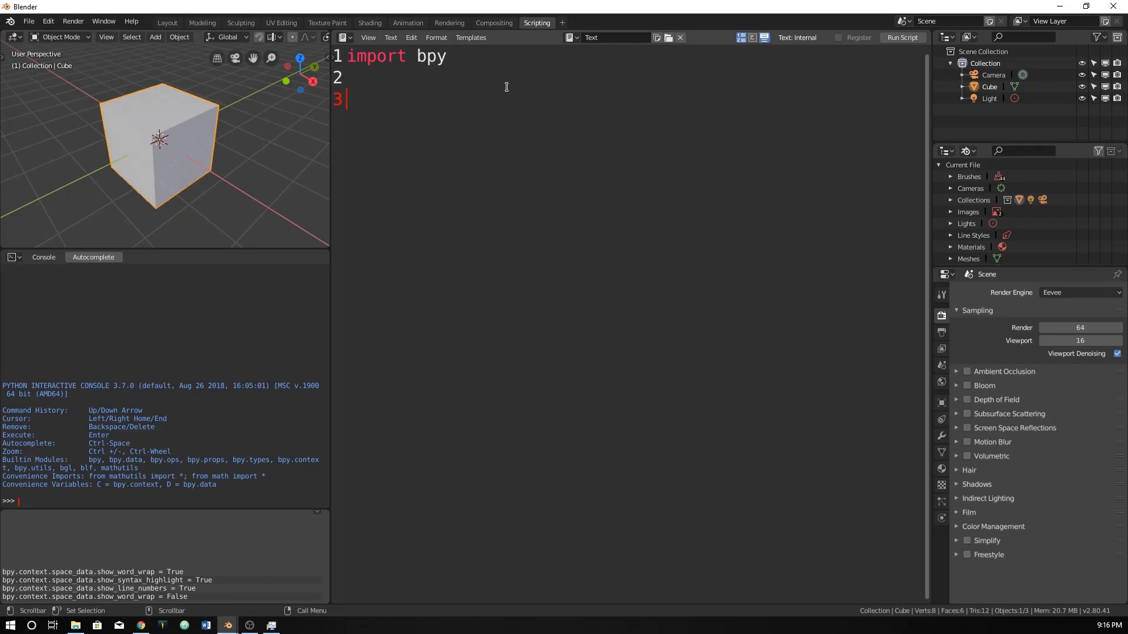
# - Begin a line assigning ourObject from bpy.data.objects[
pyautogui.write('our0')
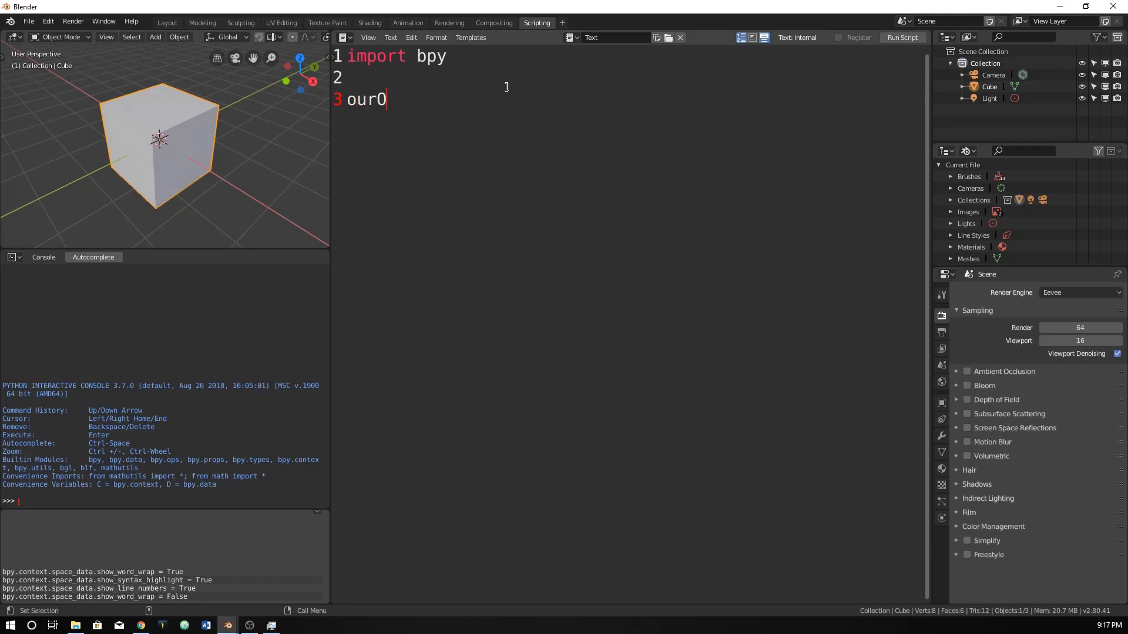
pyautogui.write('bject')
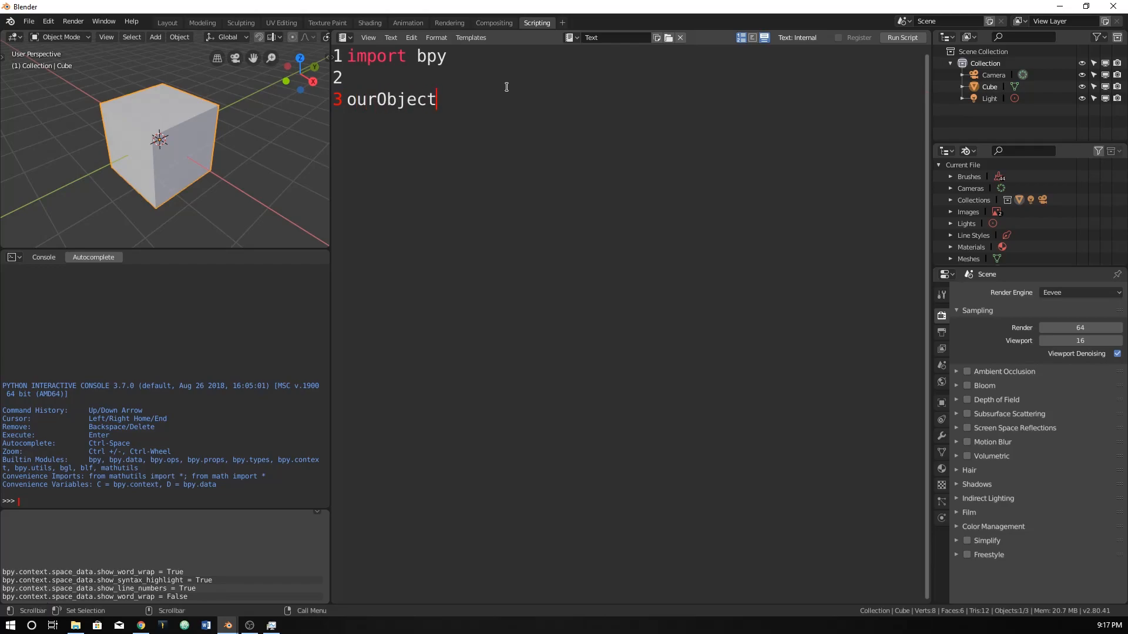
pyautogui.write('=')
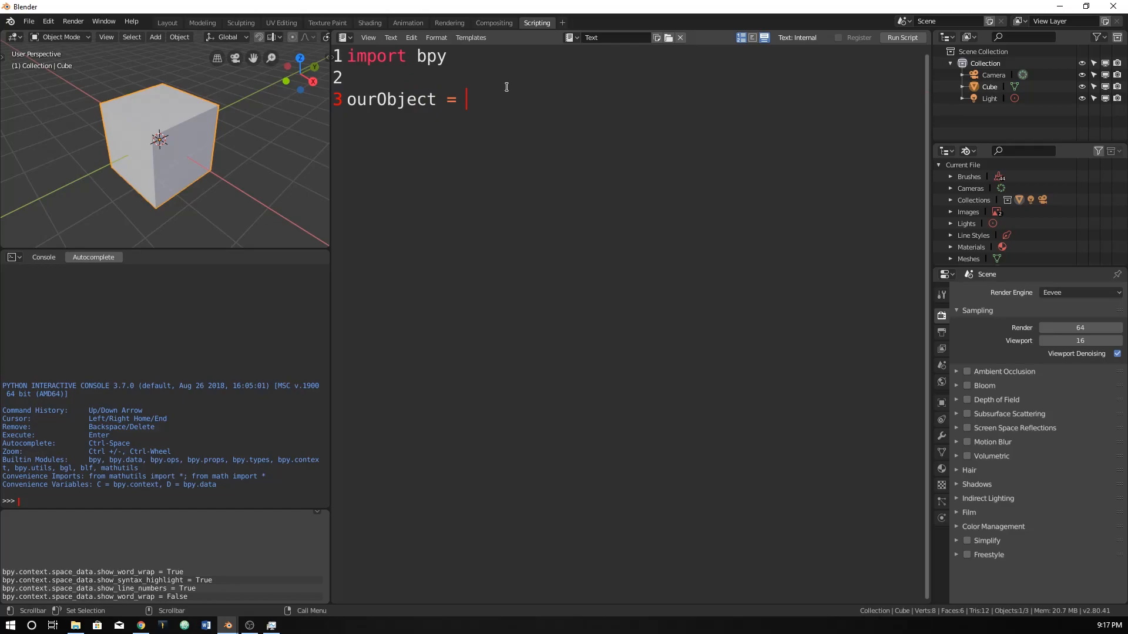
pyautogui.moveTo(495, 85)
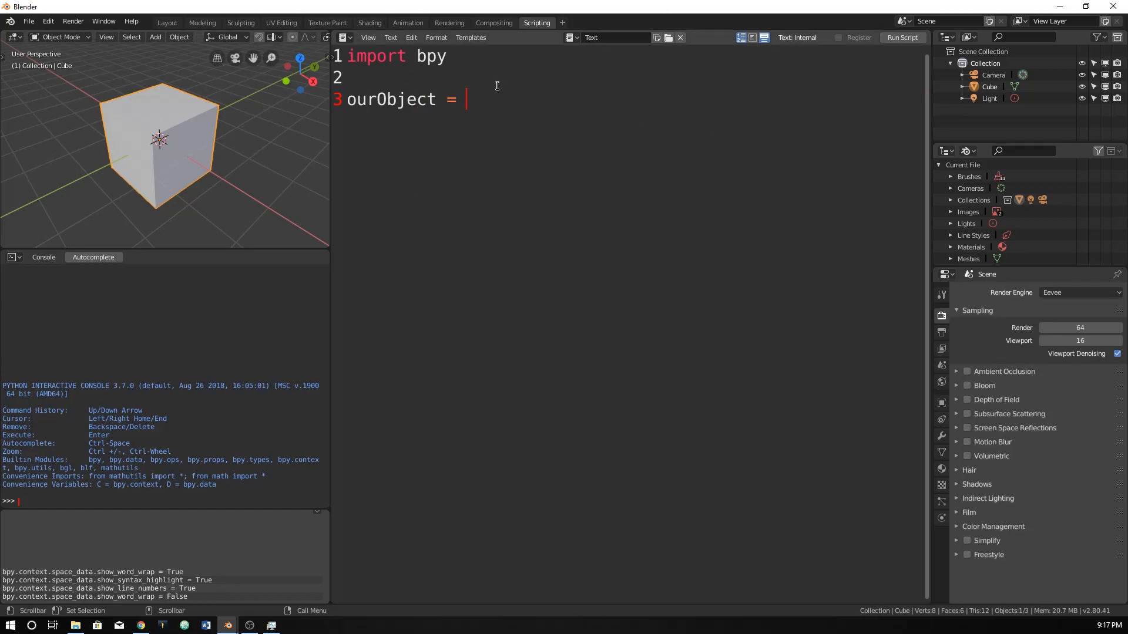
pyautogui.moveTo(414, 162)
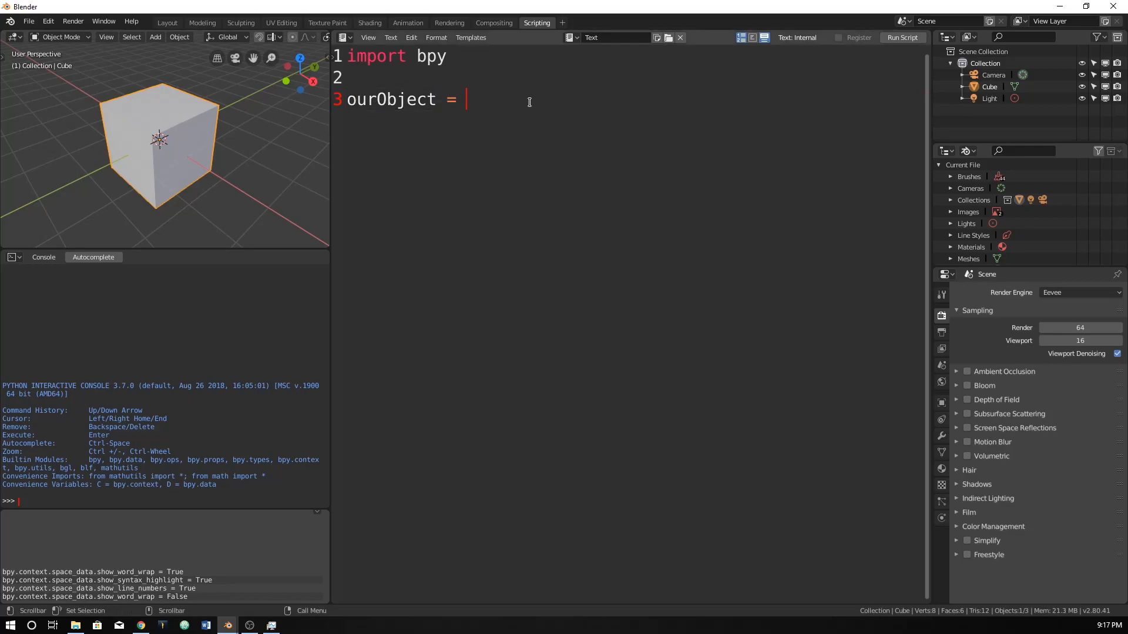
pyautogui.write('bpy.o')
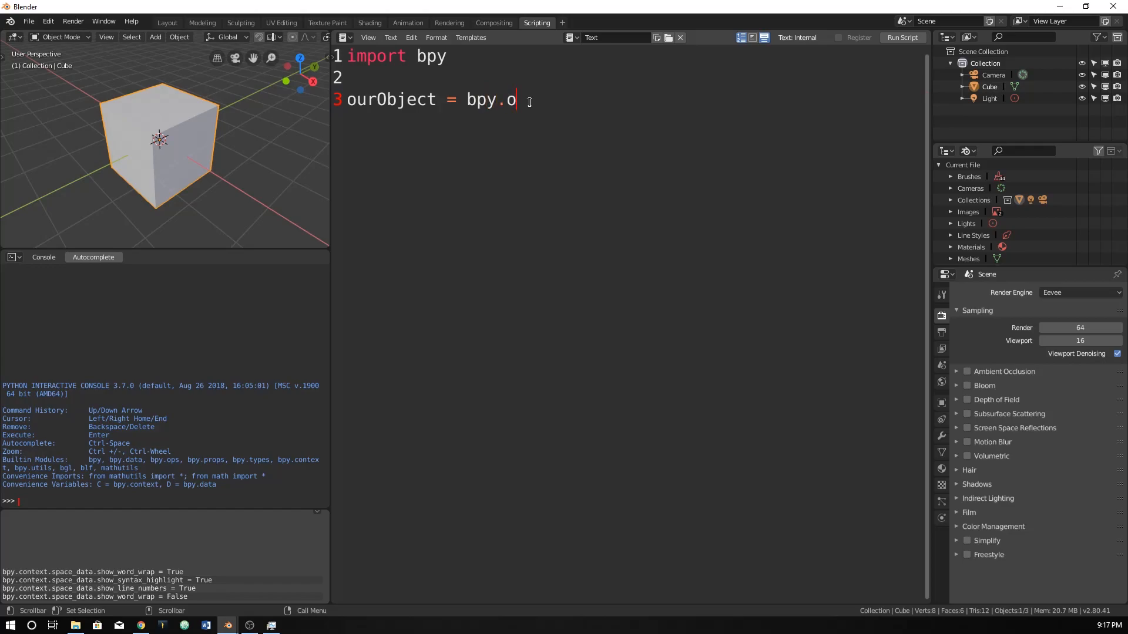
pyautogui.write('data.')
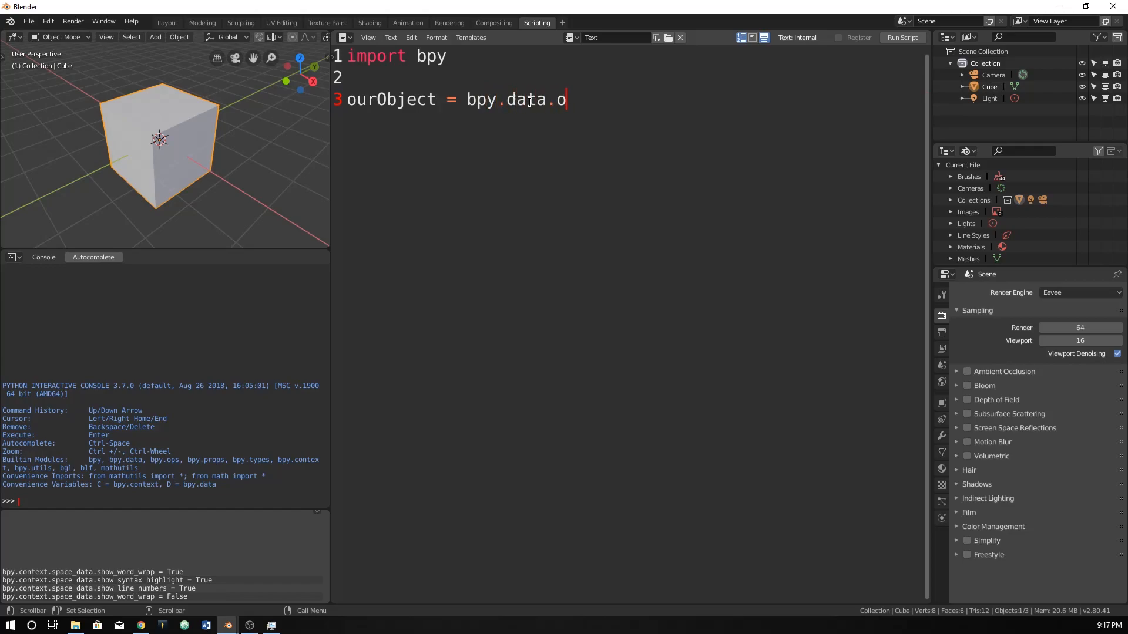
pyautogui.write('bjects')
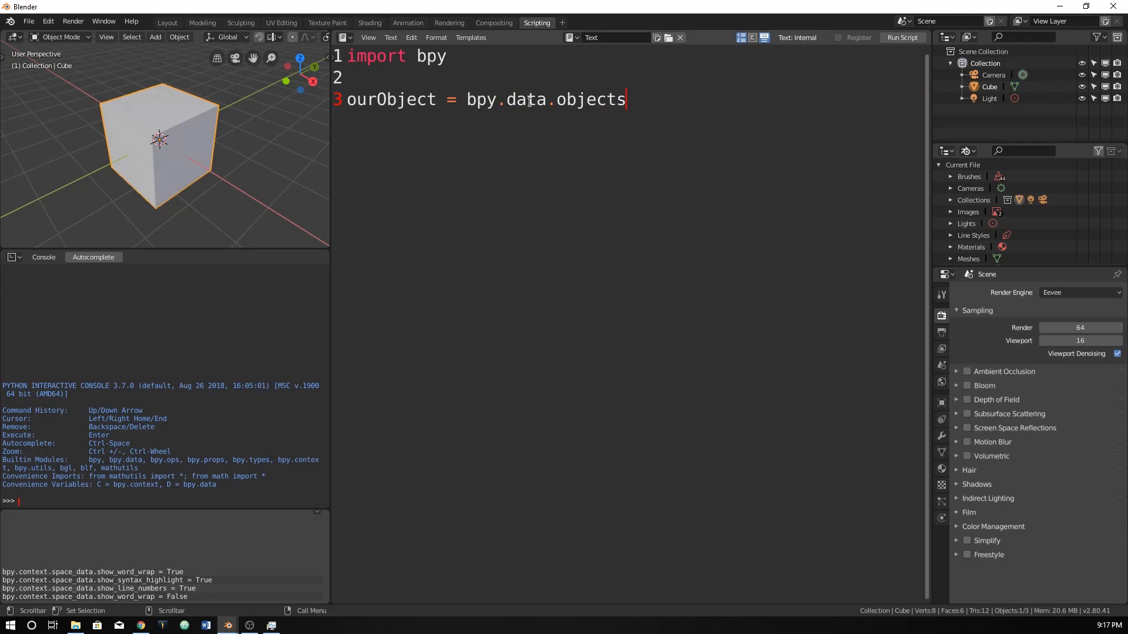
pyautogui.write('[')
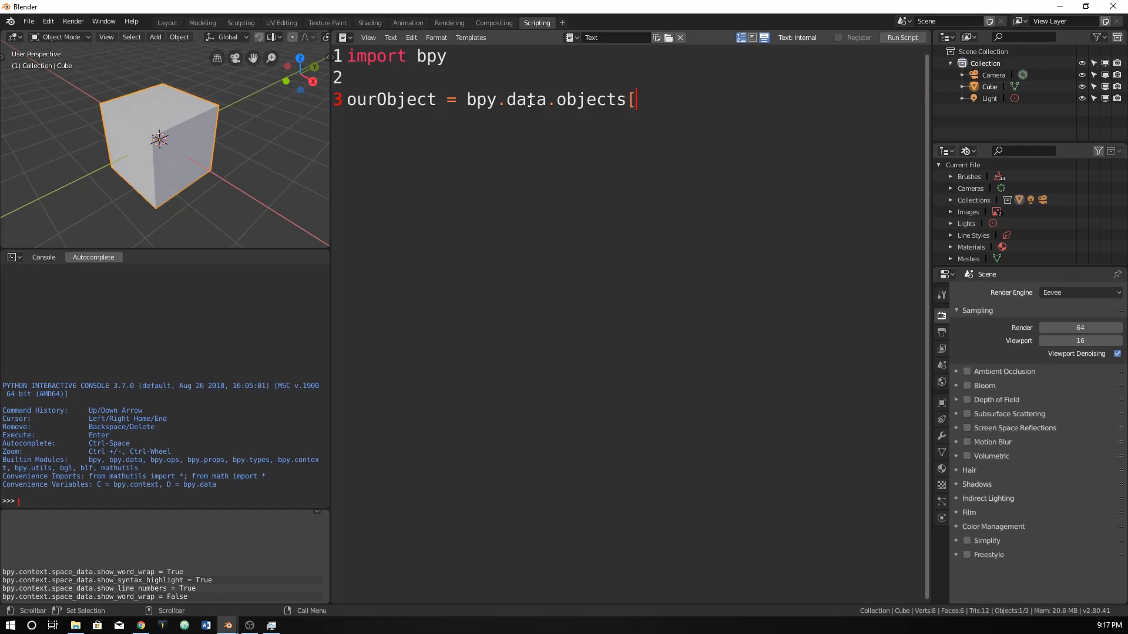
pyautogui.moveTo(677, 230)
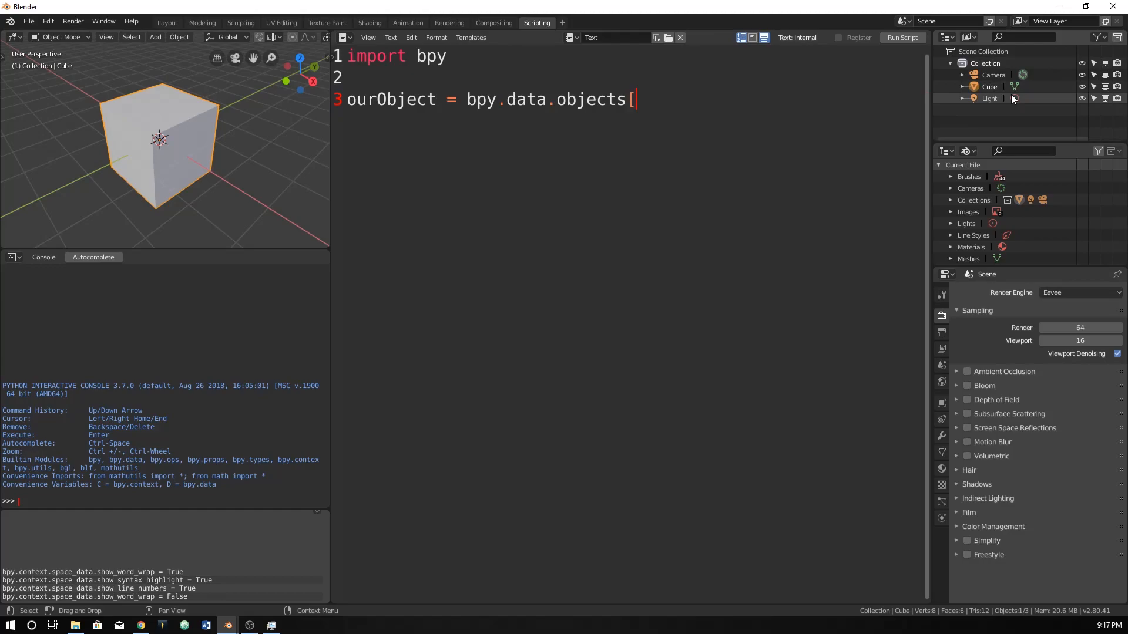
# - Check the scene objects in the outliner and index the Cube entry in bpy.data.objects
pyautogui.click(994, 75)
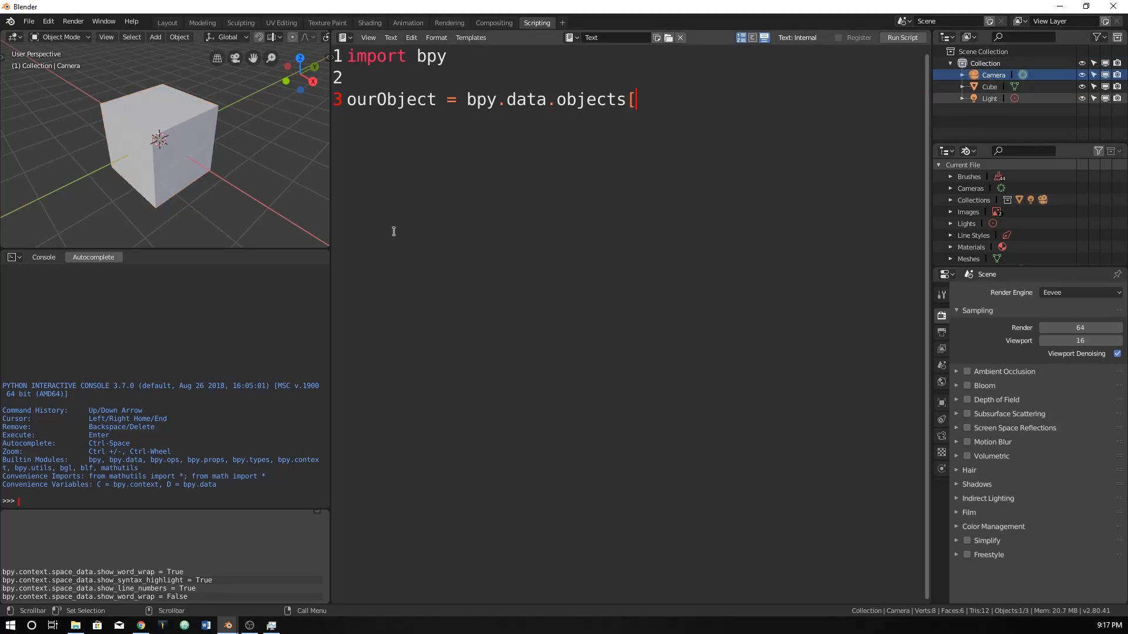
pyautogui.moveTo(659, 155)
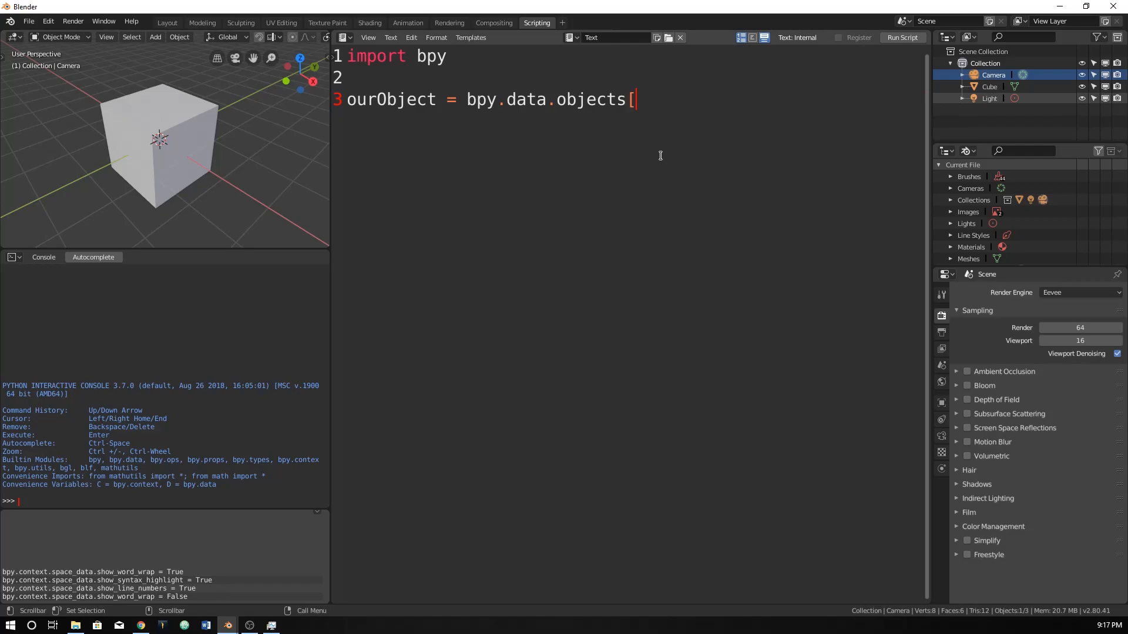
pyautogui.click(993, 75)
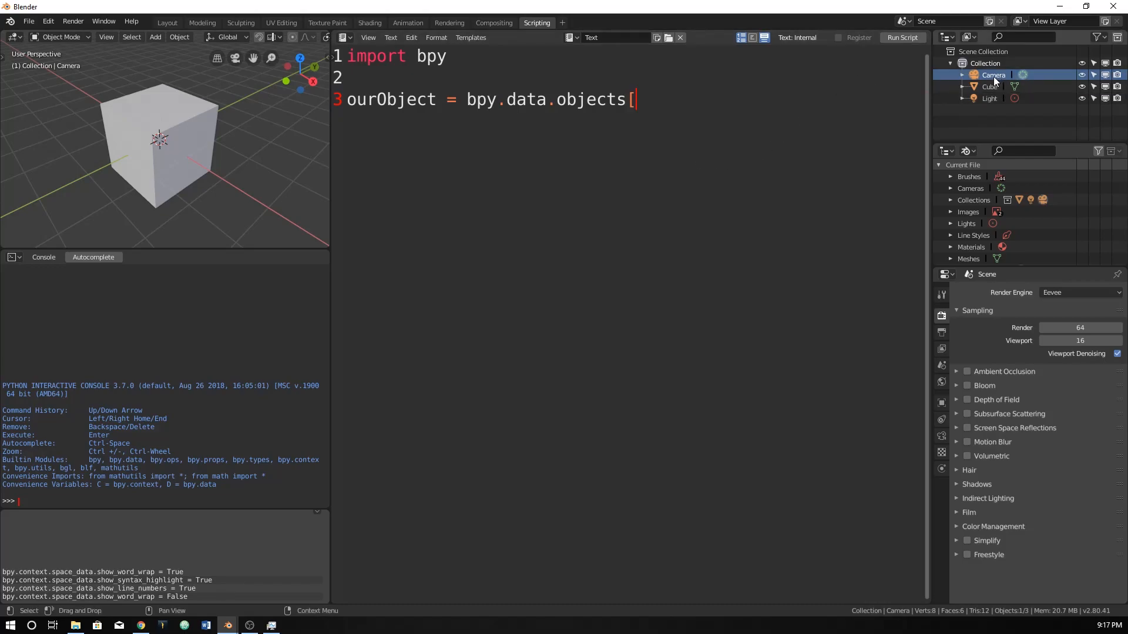
pyautogui.click(989, 99)
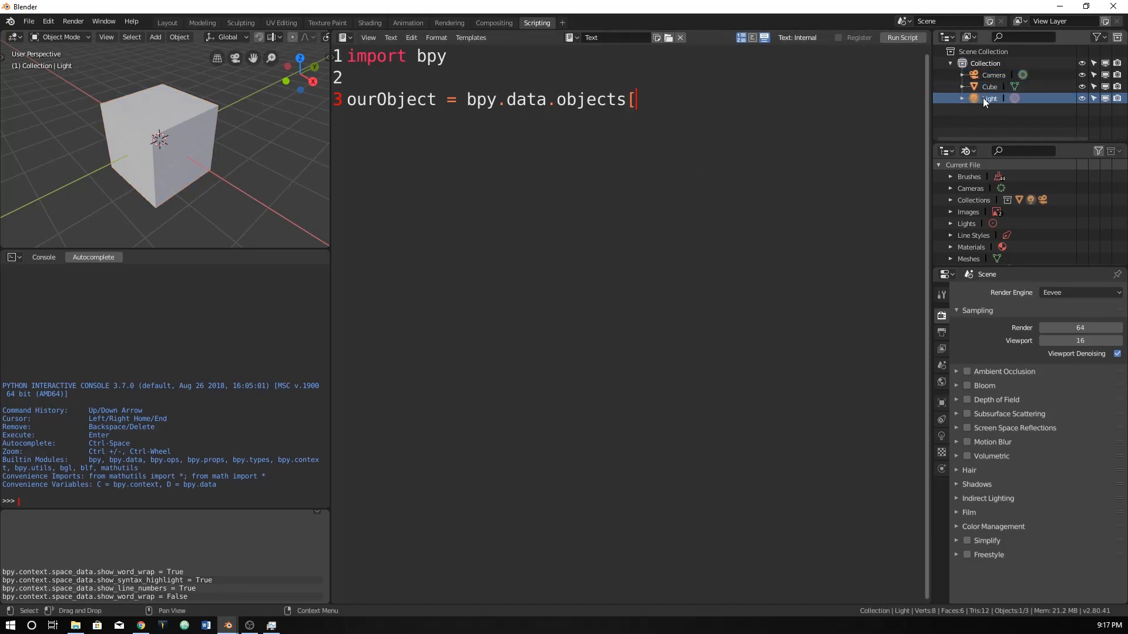
pyautogui.write('2')
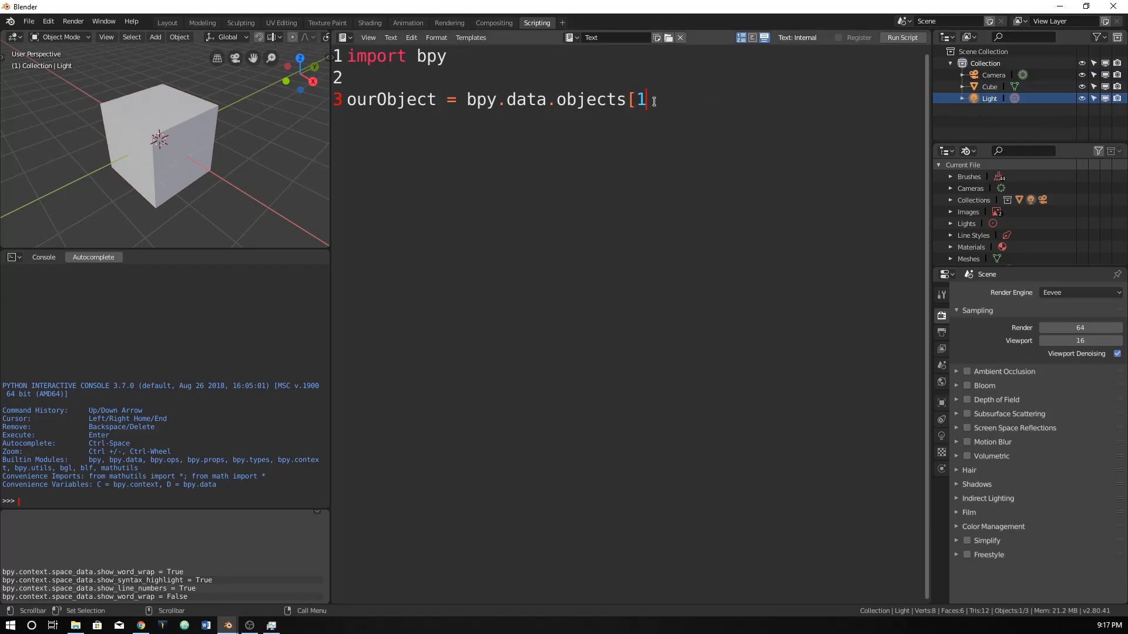
pyautogui.write("'")
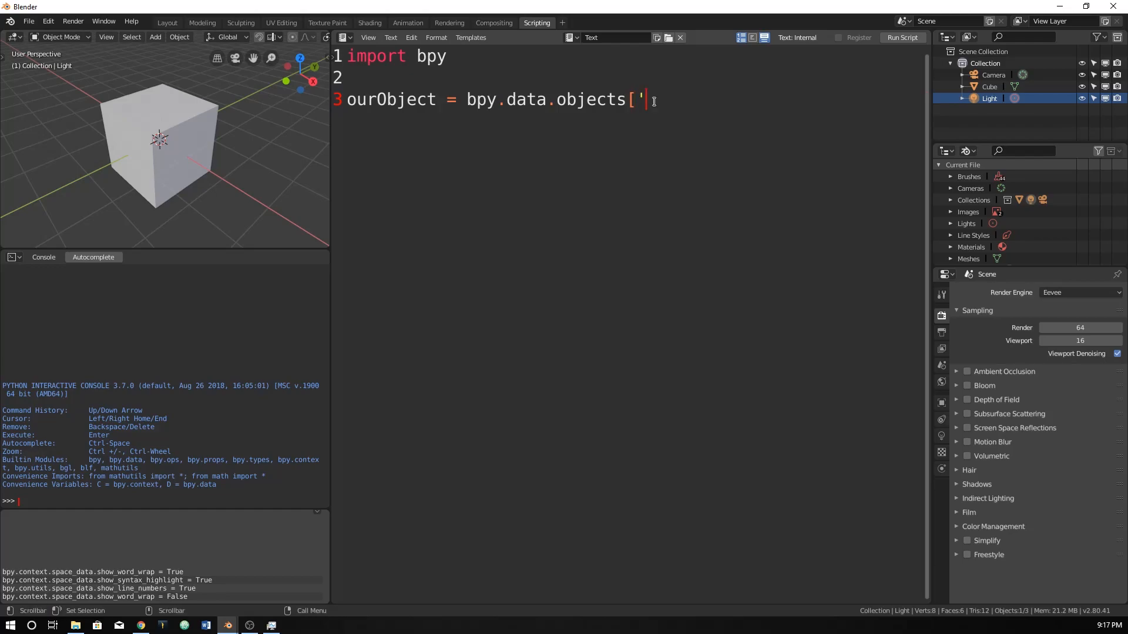
pyautogui.write('Cube')
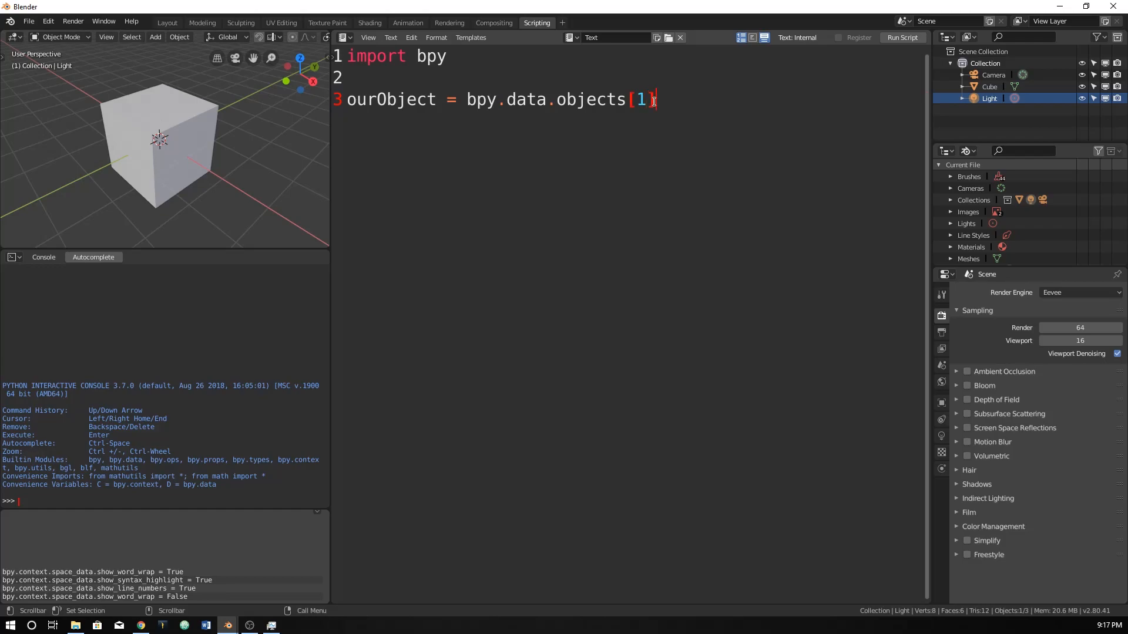
# - Finish the assignment with '.data' and add two empty lines below it
pyautogui.write('.')
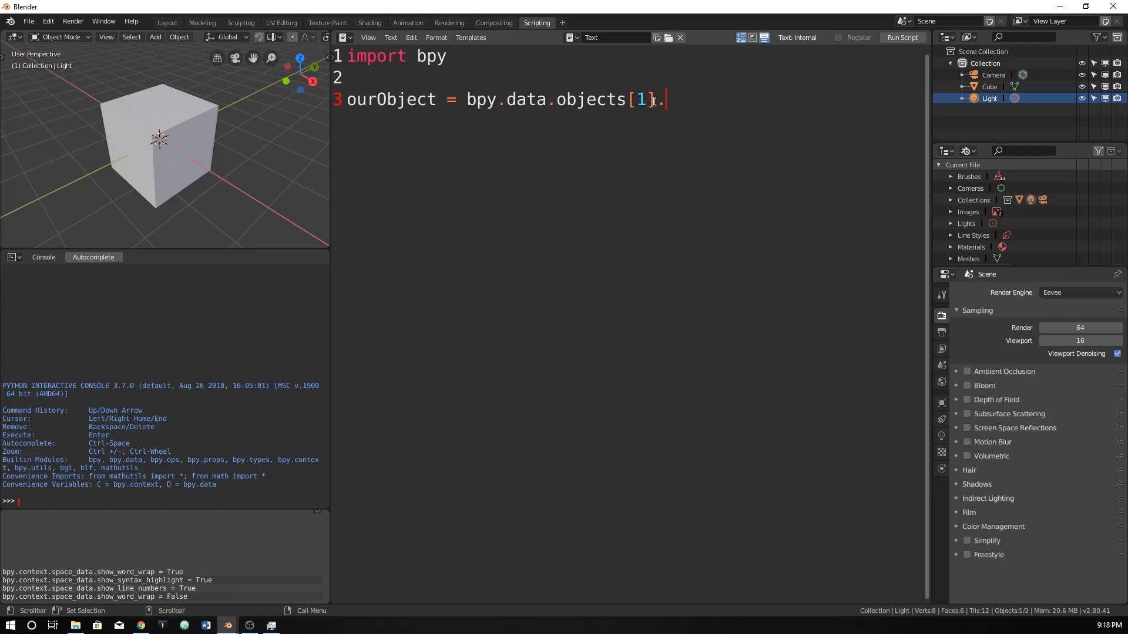
pyautogui.write('data')
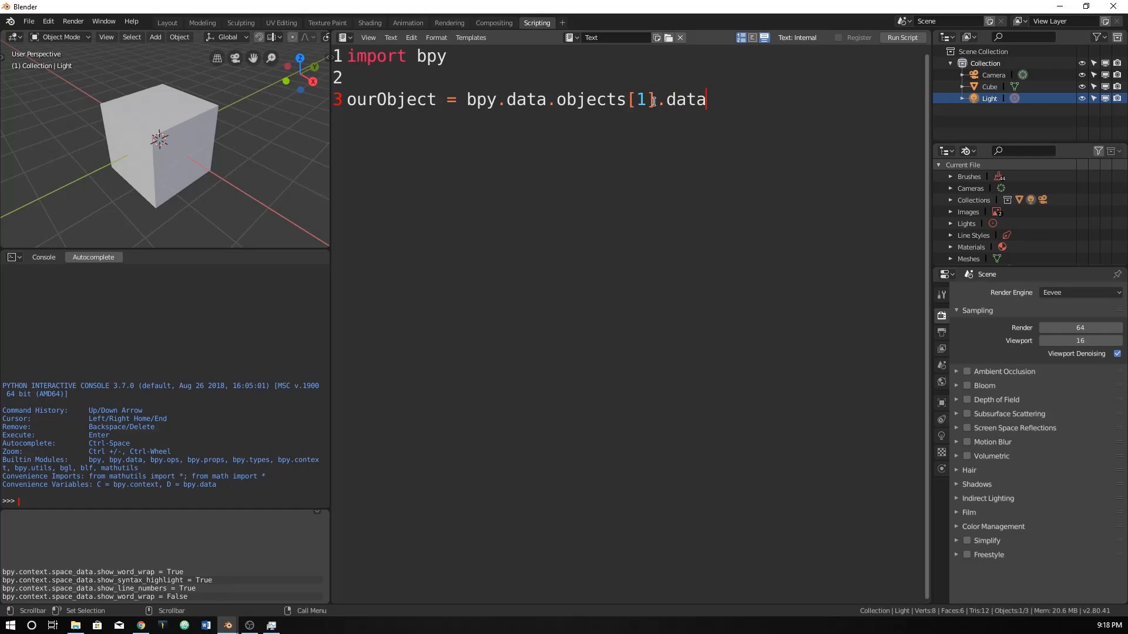
pyautogui.press('Return')
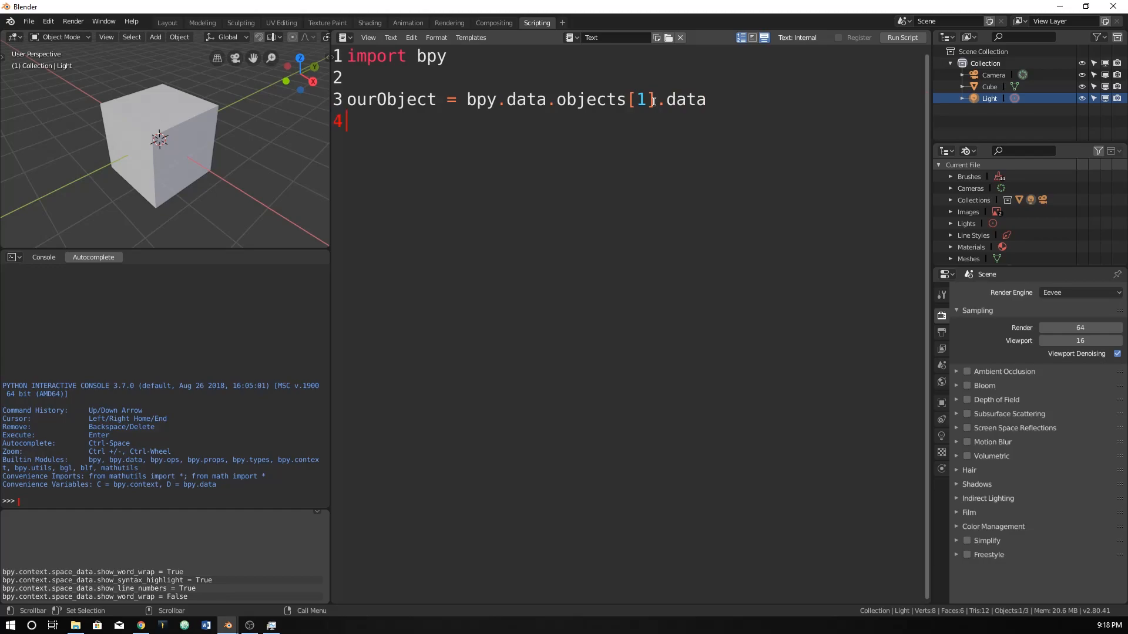
pyautogui.press('Return')
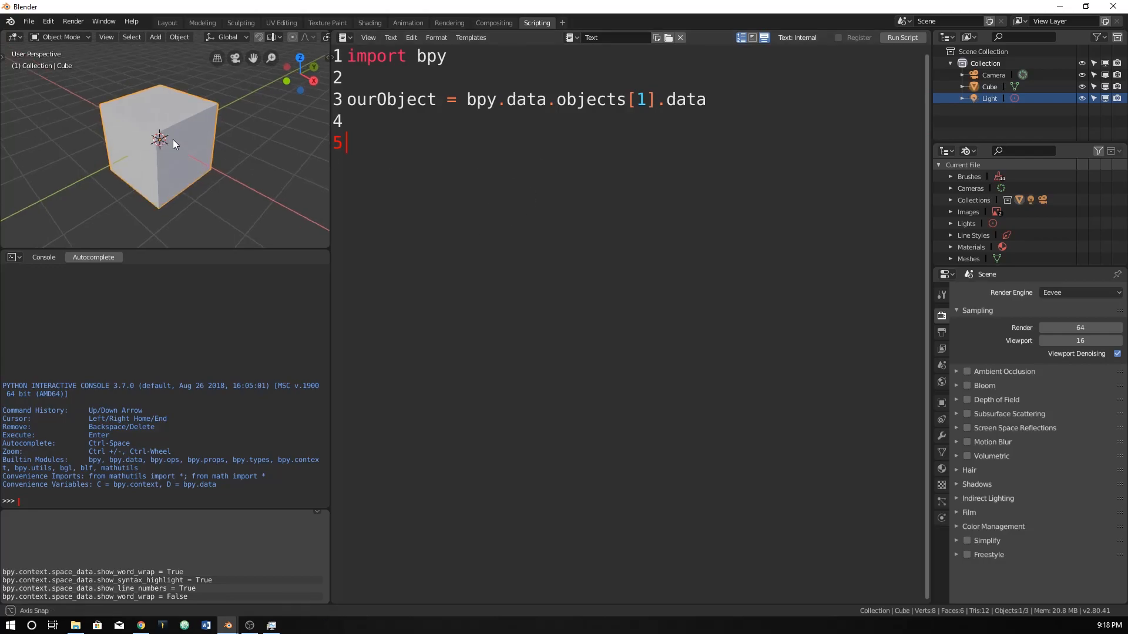
# - In Edit Mode move a top corner of the cube up along Z, then return to Object Mode
pyautogui.press('Tab')
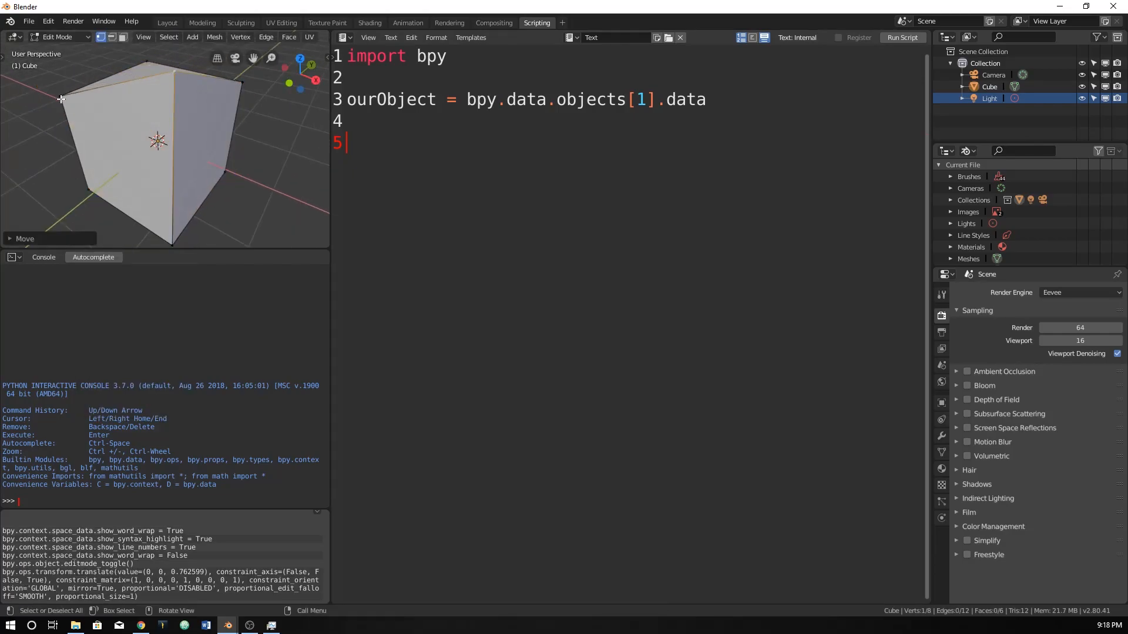
pyautogui.press('g')
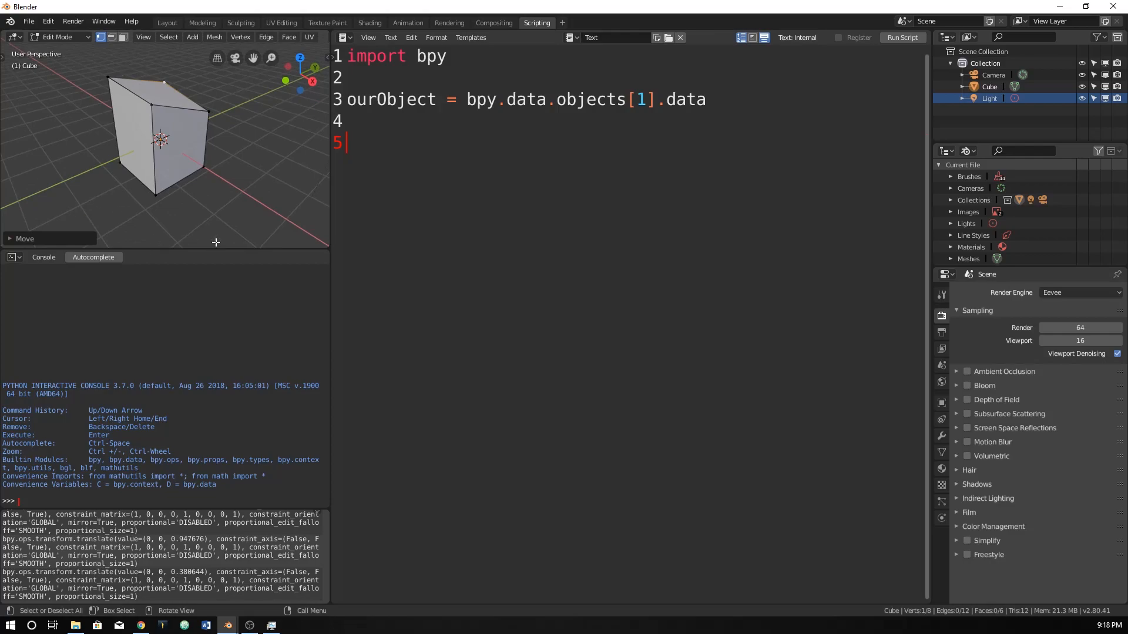
pyautogui.moveTo(181, 209)
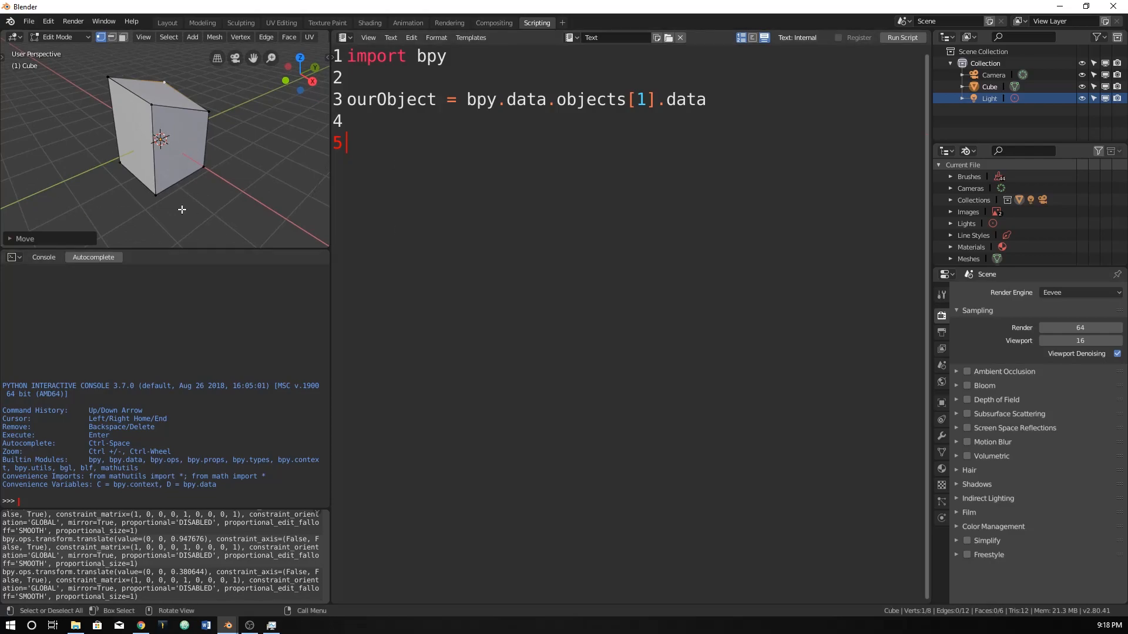
pyautogui.press('Tab')
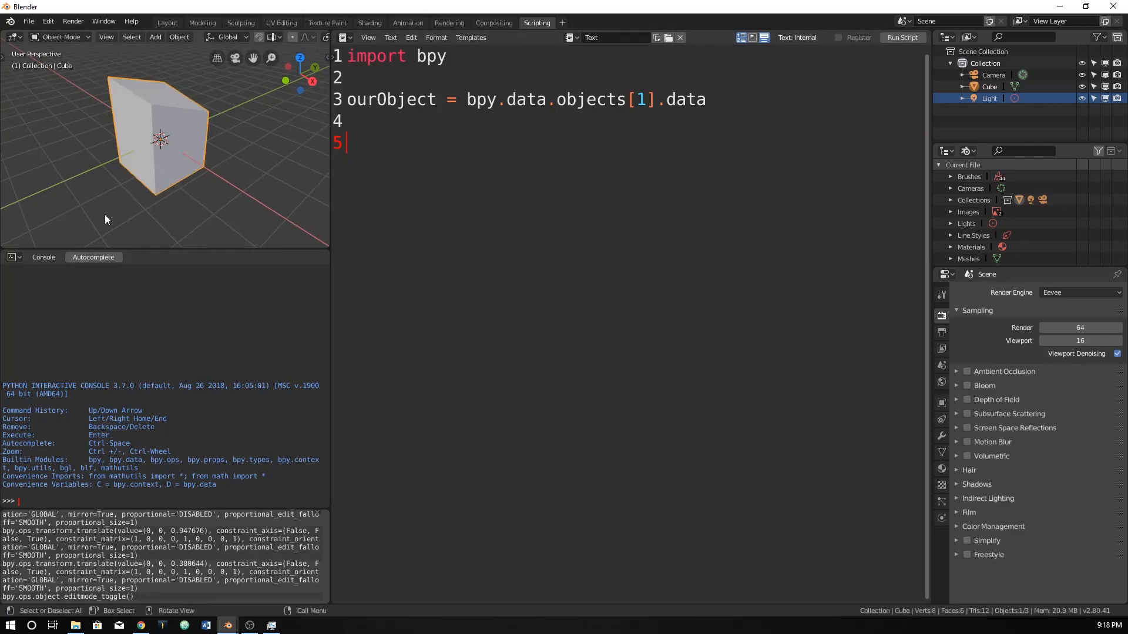
pyautogui.moveTo(104, 220); pyautogui.dragTo(207, 152)
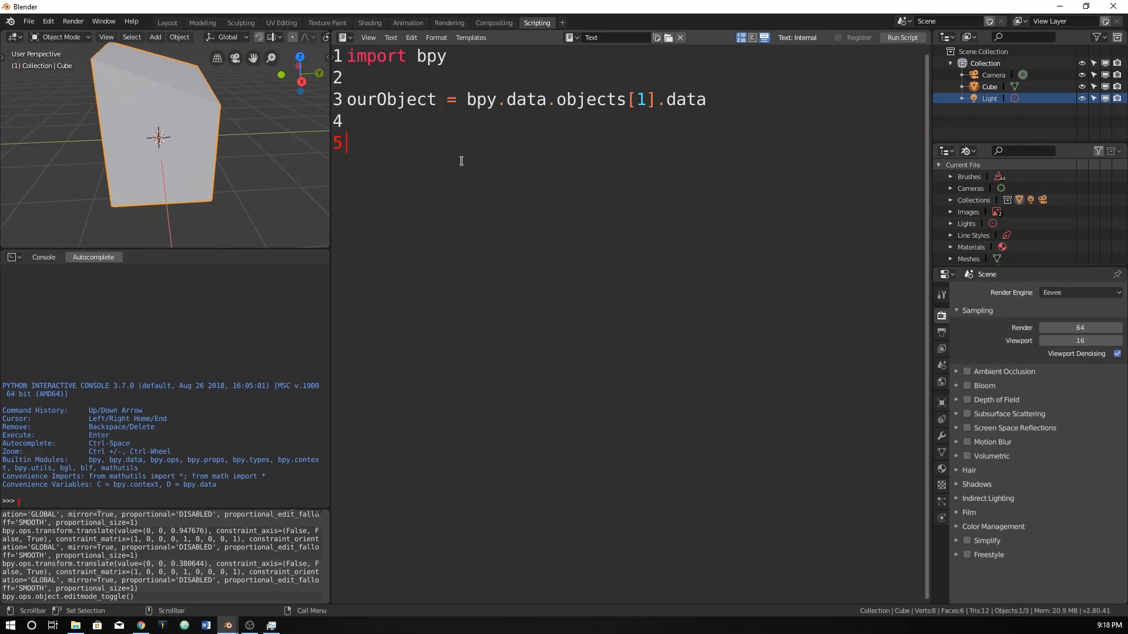
# - Write line 5: 'for i in range(ourObject.vertices):'
pyautogui.write('for')
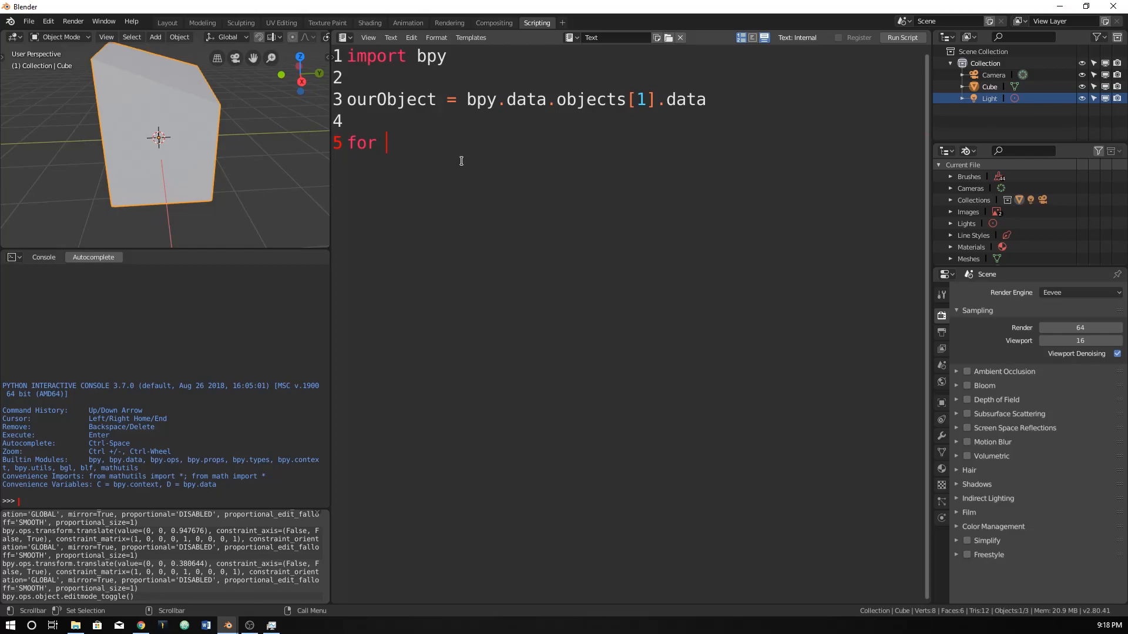
pyautogui.write('i in')
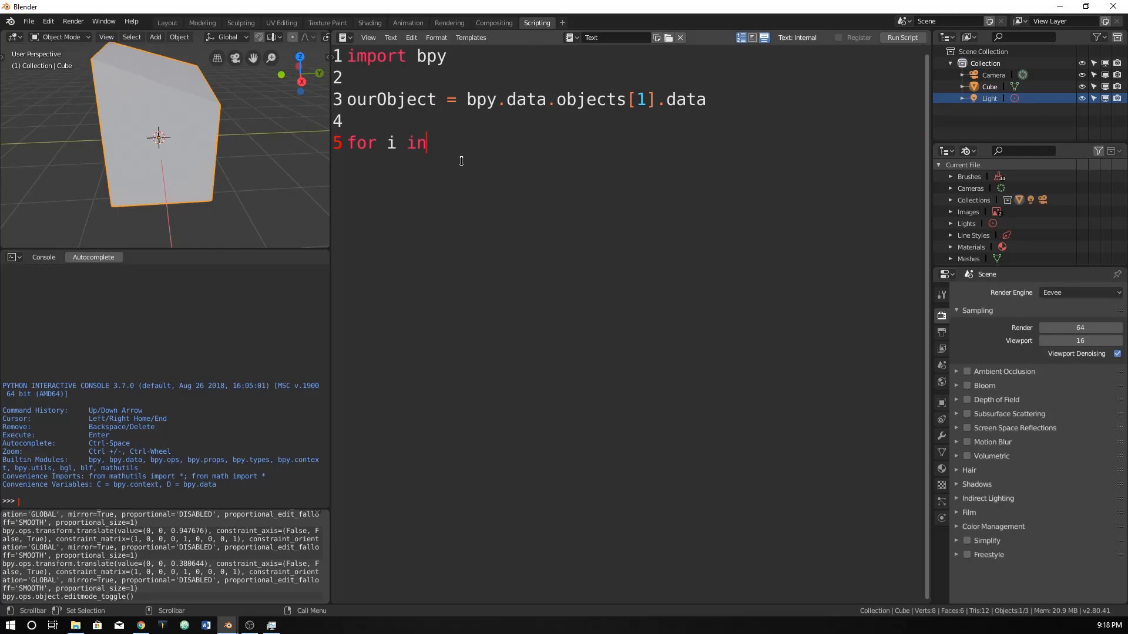
pyautogui.write('range')
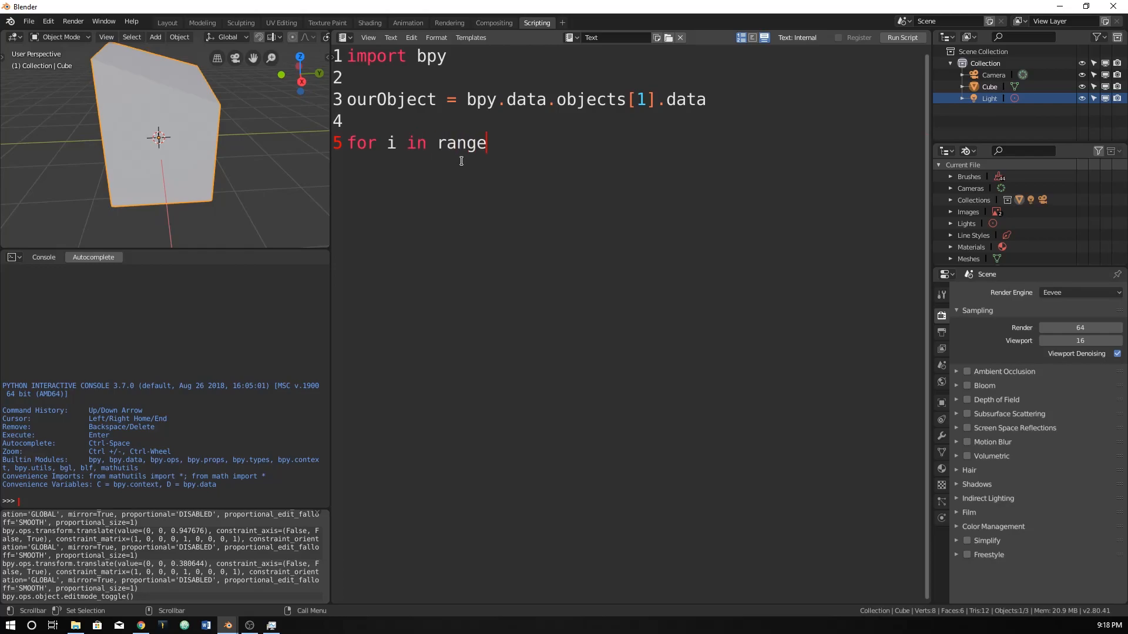
pyautogui.write('(')
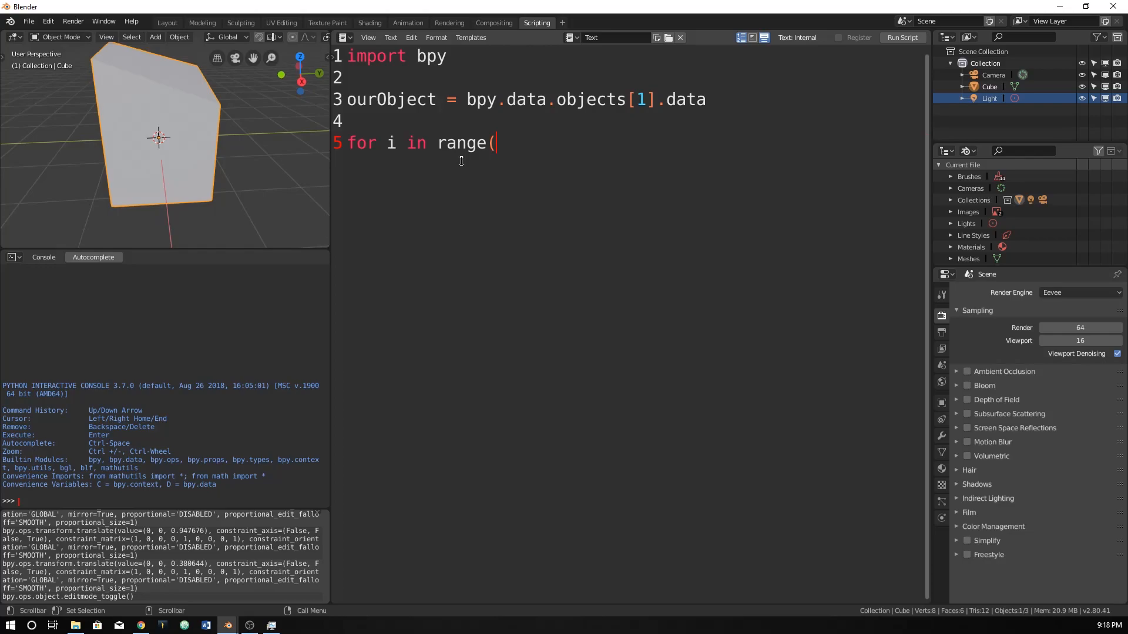
pyautogui.write('our')
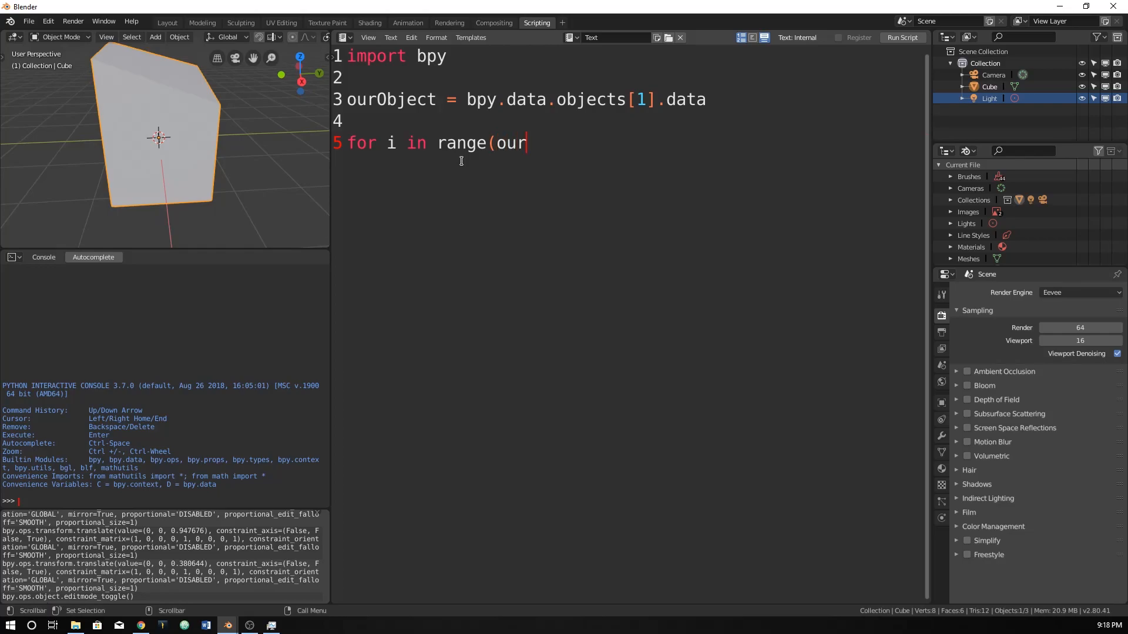
pyautogui.write('o')
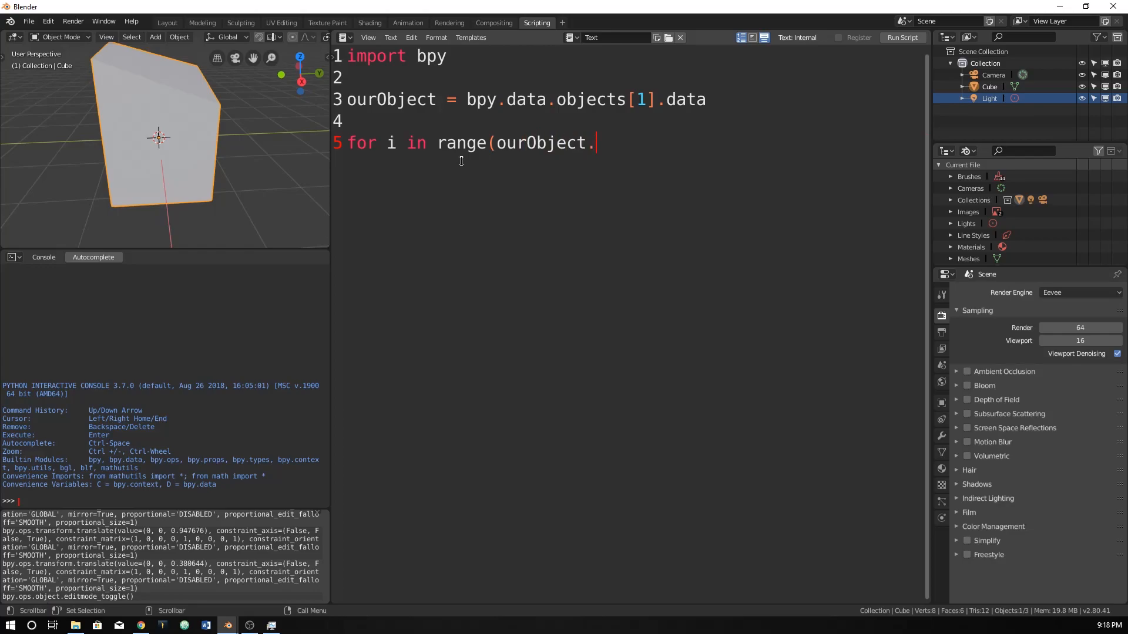
pyautogui.write('vertices')
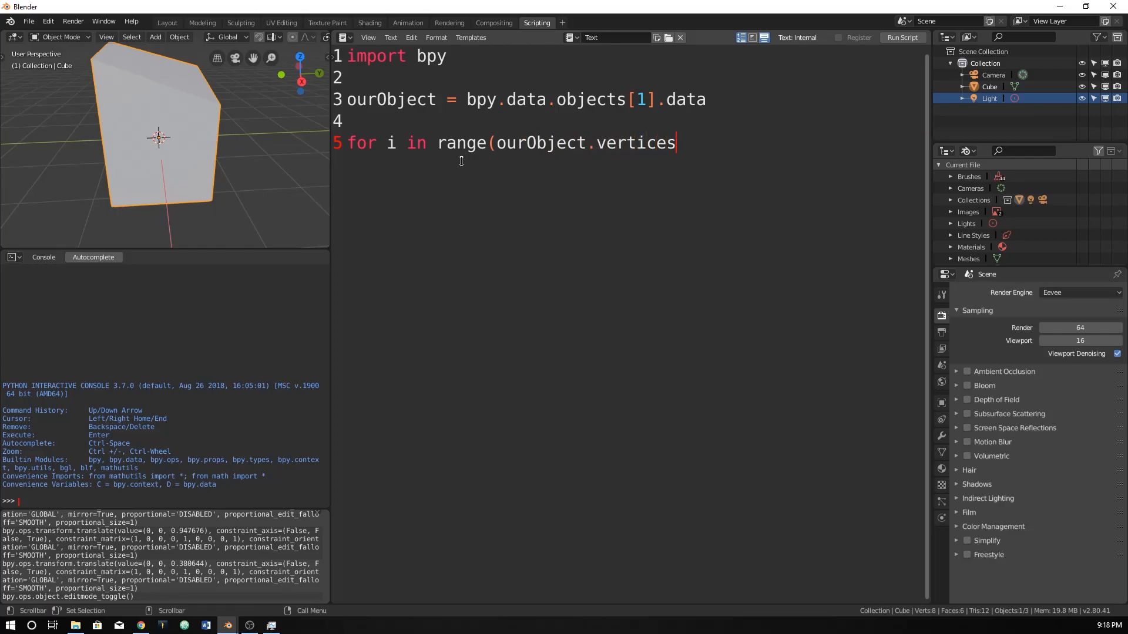
pyautogui.write(')')
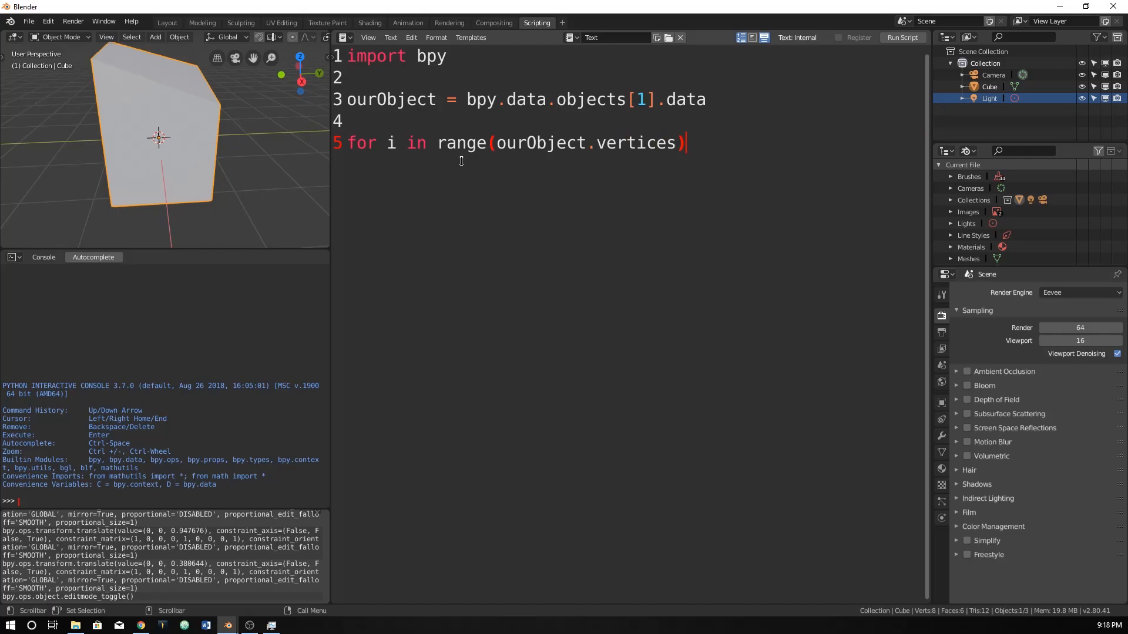
pyautogui.write(':')
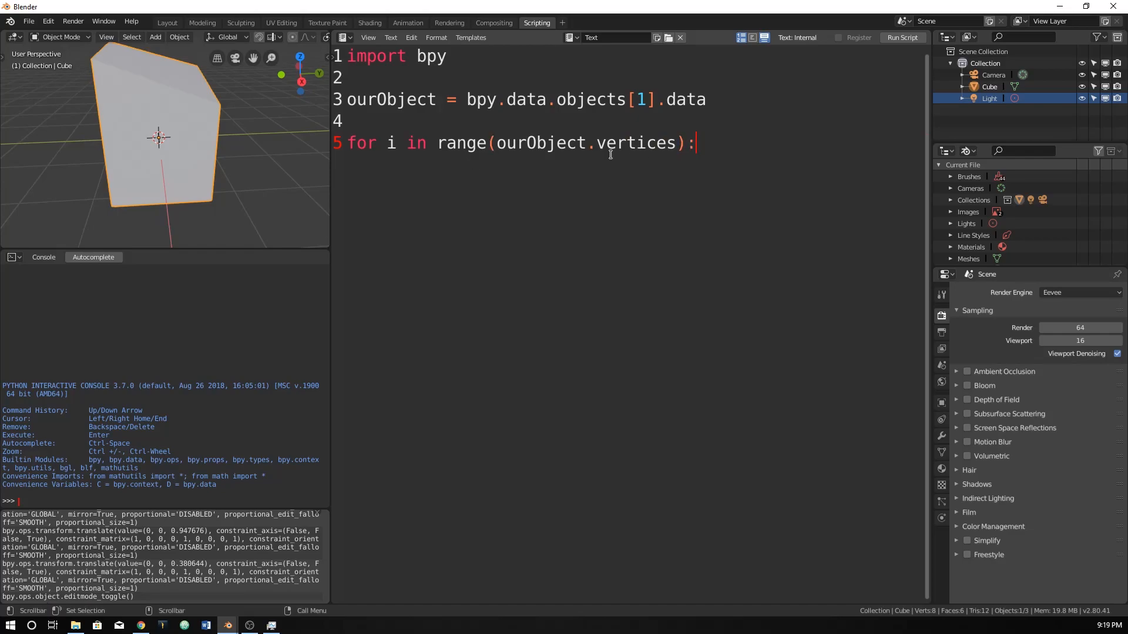
pyautogui.click(597, 142)
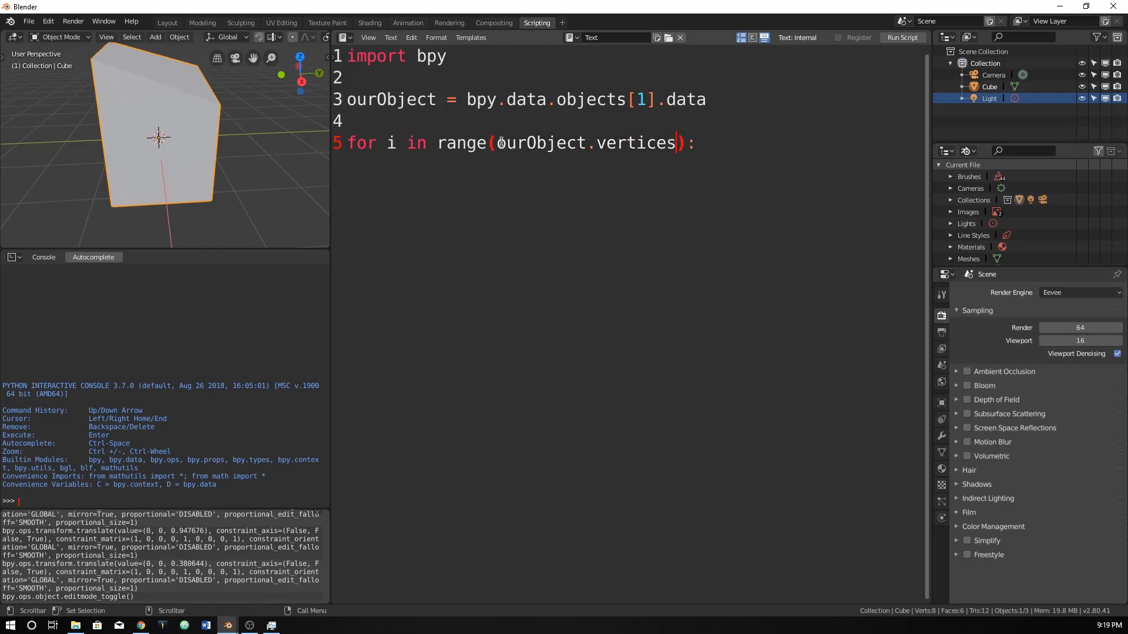
pyautogui.click(703, 143)
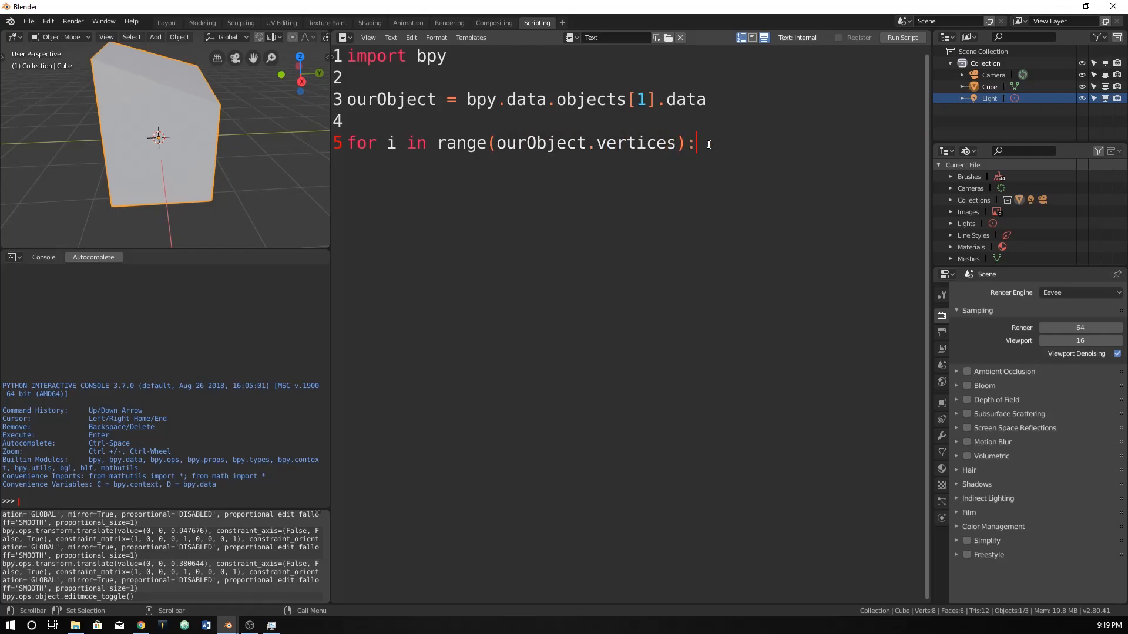
# - Start the indented loop body with 'ourObject.vertices[i]'
pyautogui.press('Return')
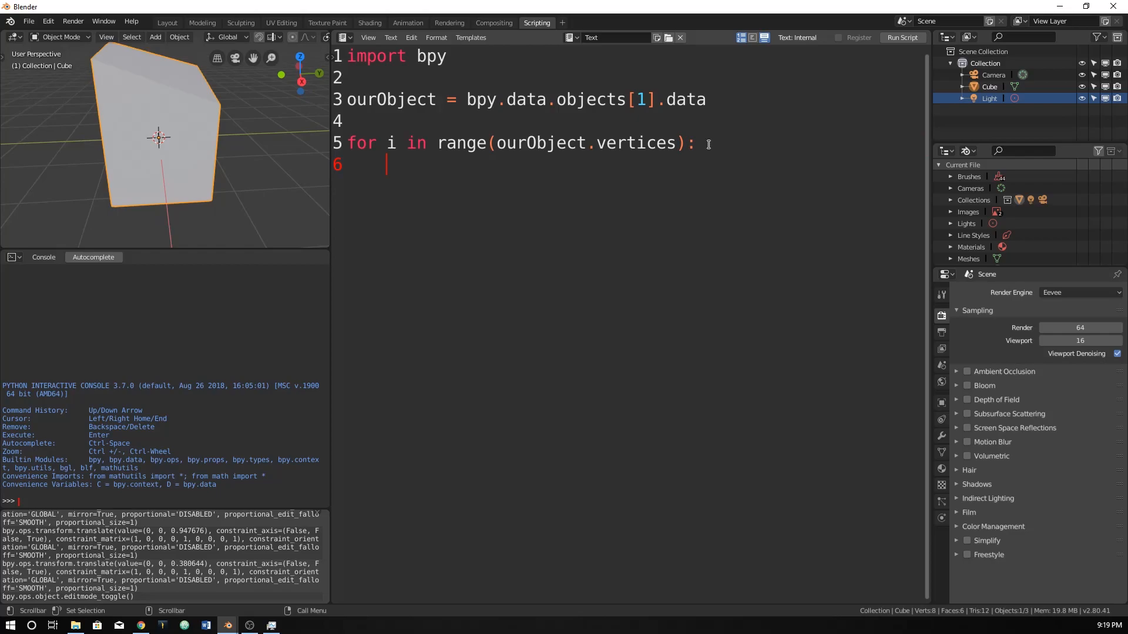
pyautogui.write('ourob')
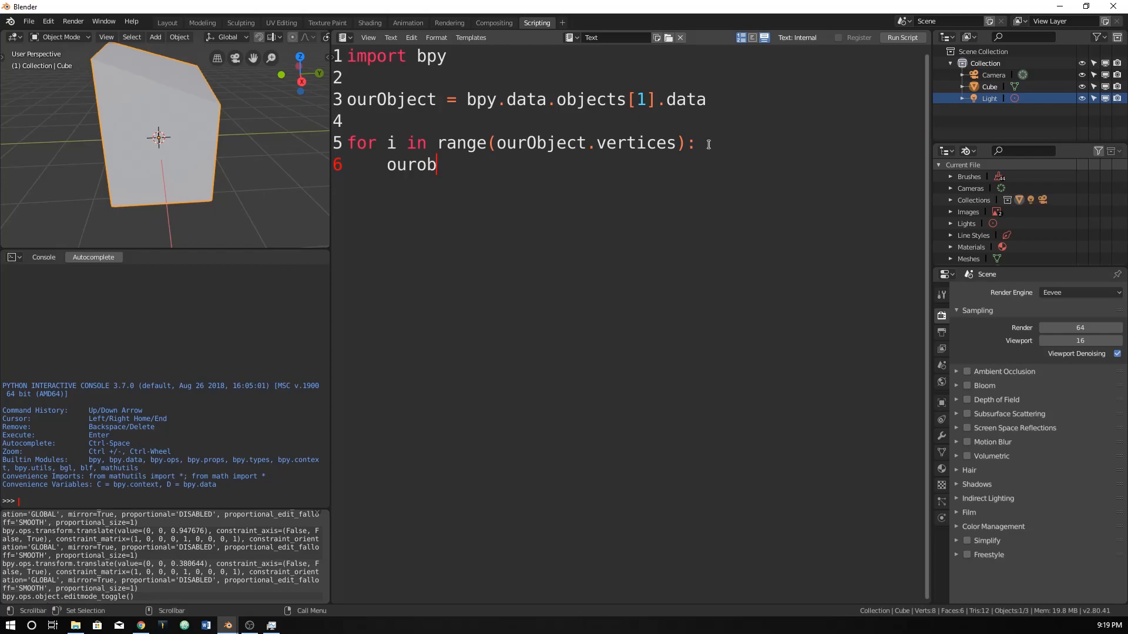
pyautogui.write('ject')
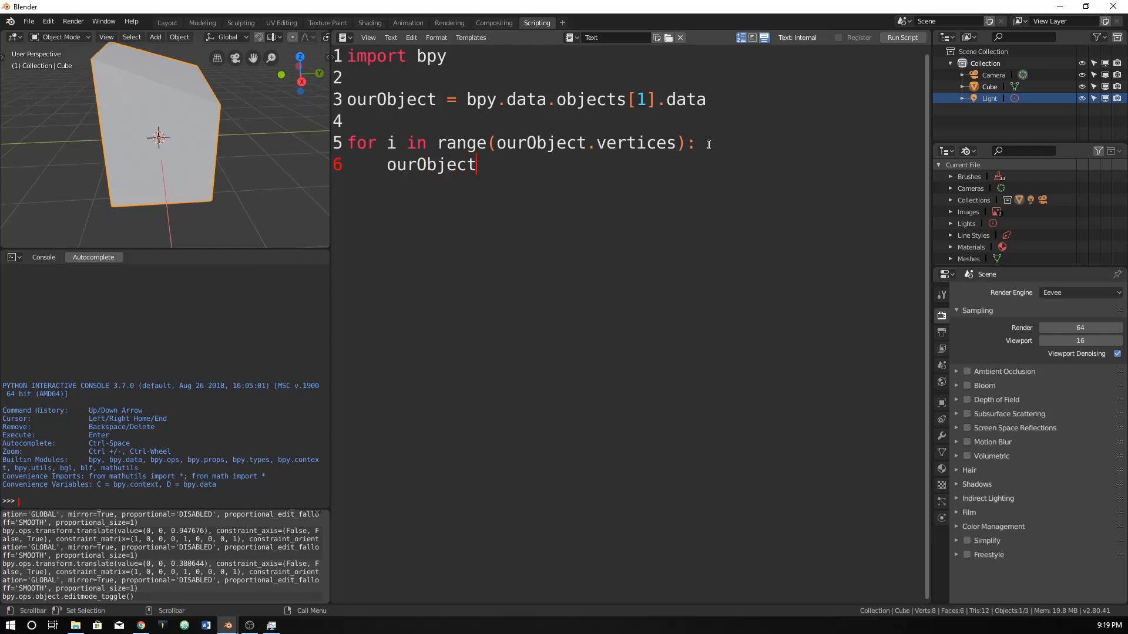
pyautogui.write('.vertices[')
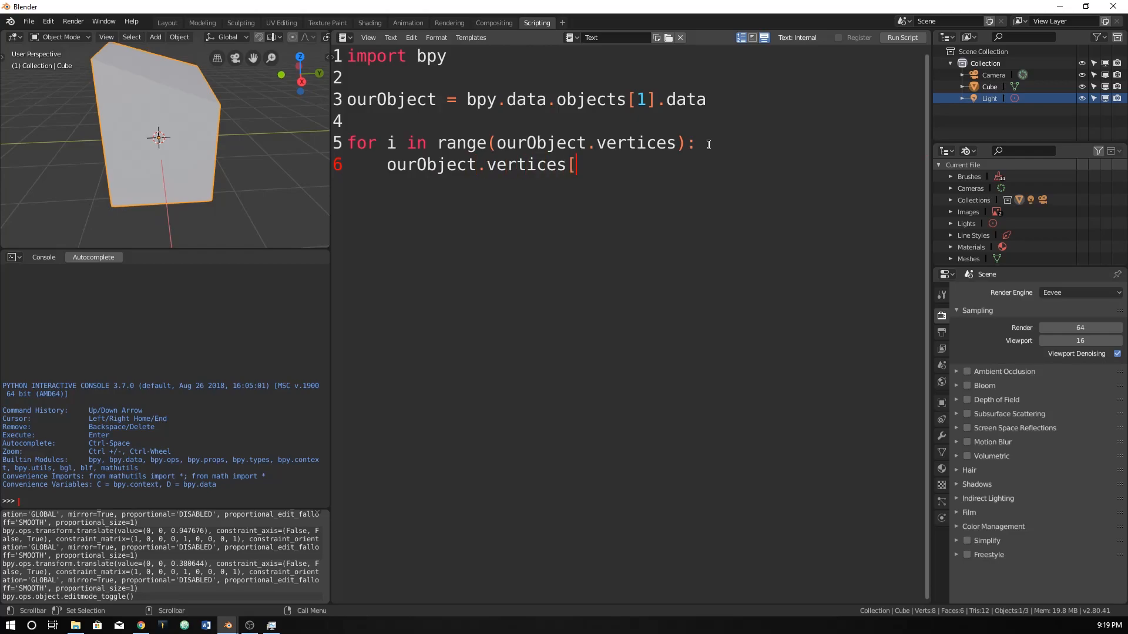
pyautogui.write('i]')
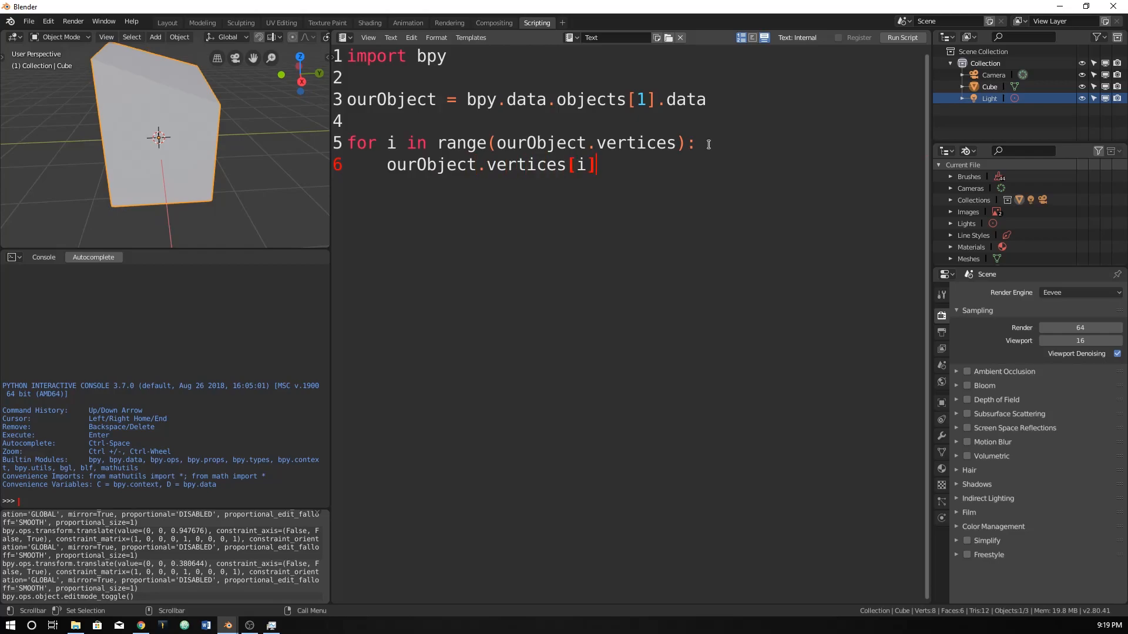
pyautogui.moveTo(387, 270)
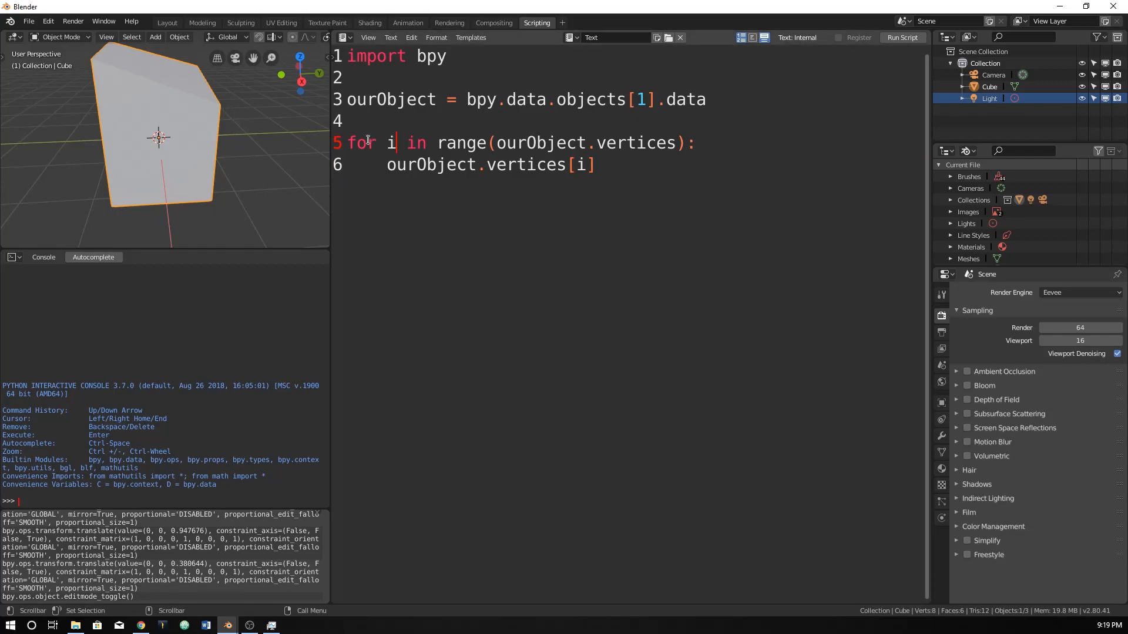
pyautogui.click(571, 165)
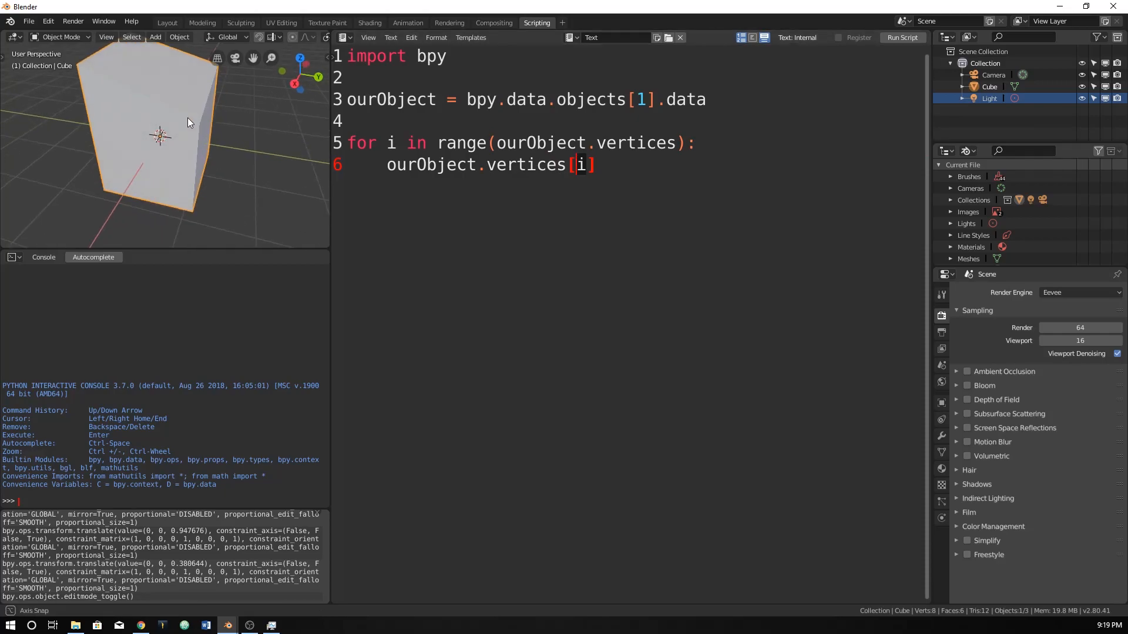
pyautogui.moveTo(187, 122); pyautogui.dragTo(209, 172)
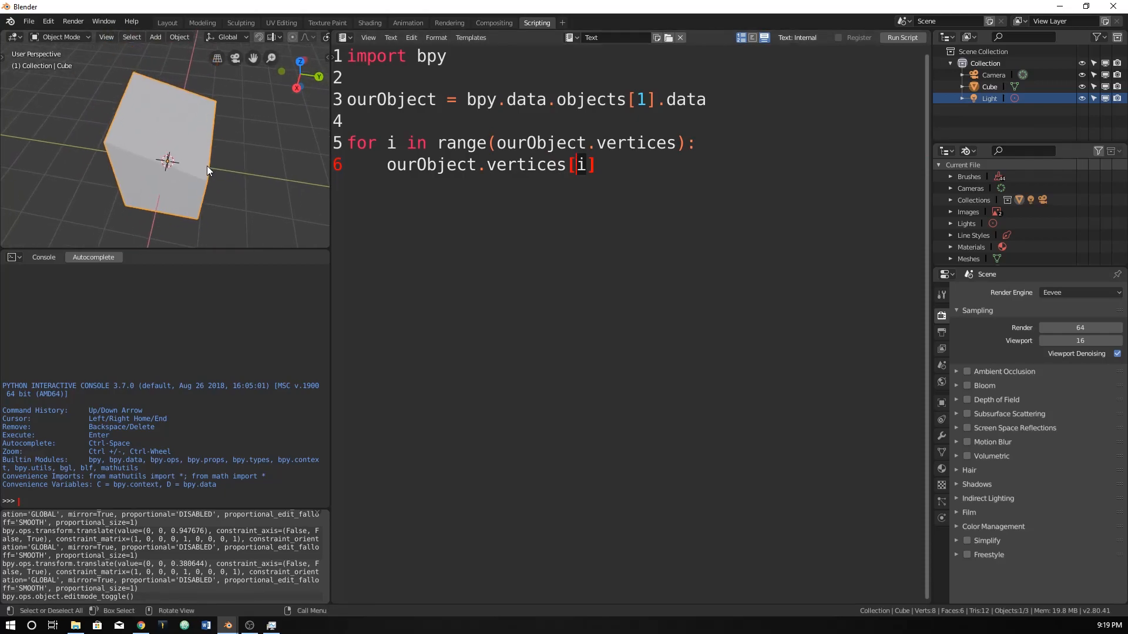
pyautogui.moveTo(209, 172); pyautogui.dragTo(166, 156)
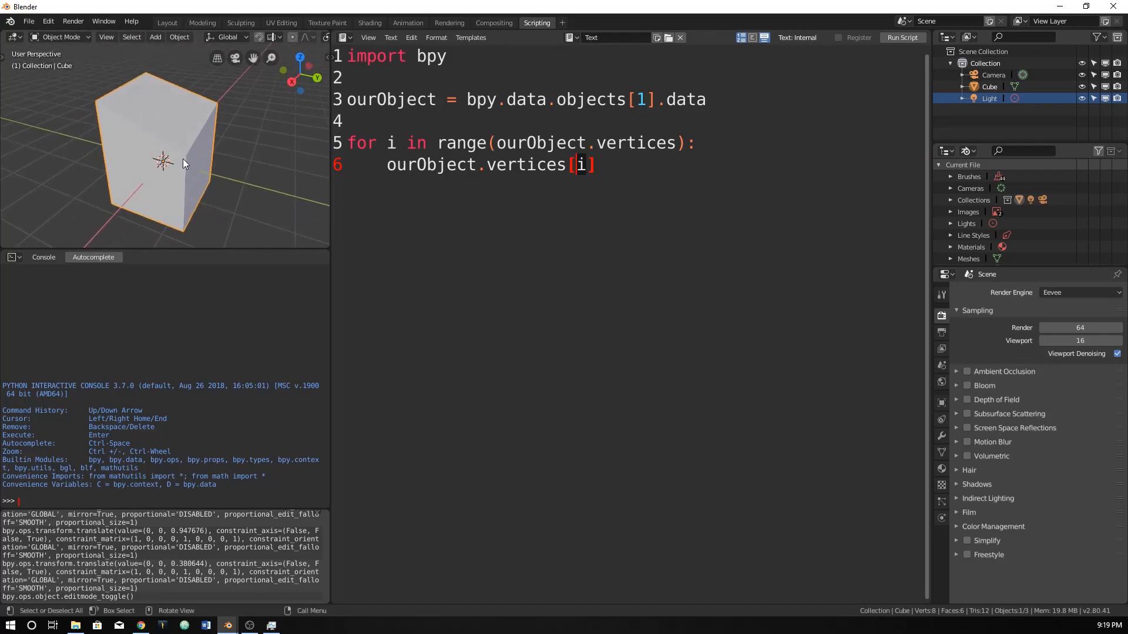
pyautogui.moveTo(151, 127)
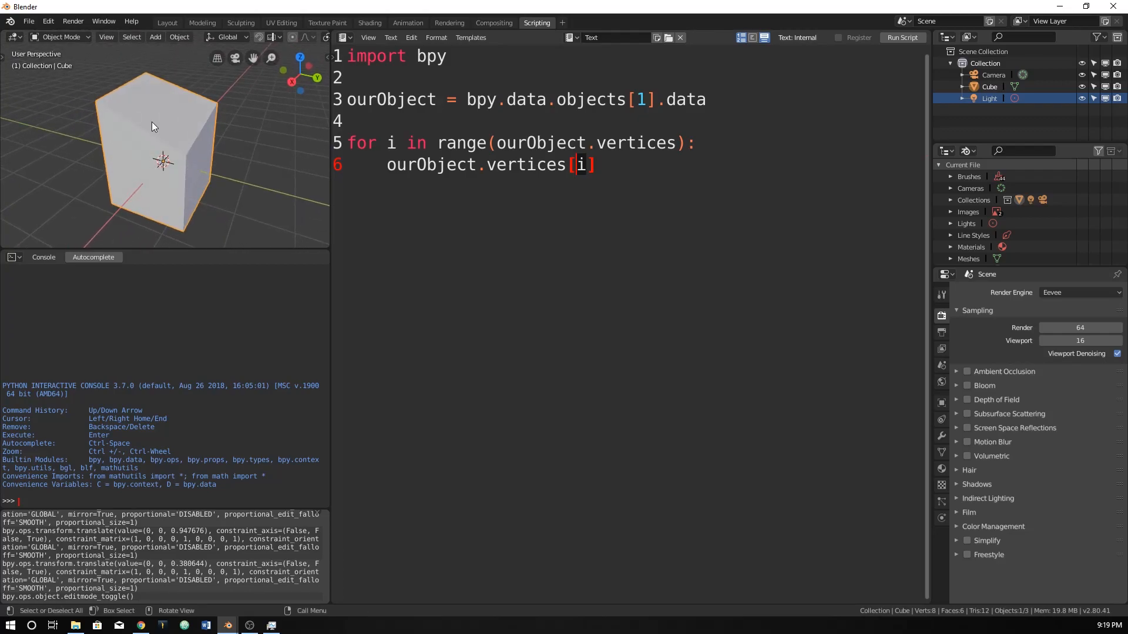
pyautogui.moveTo(151, 81)
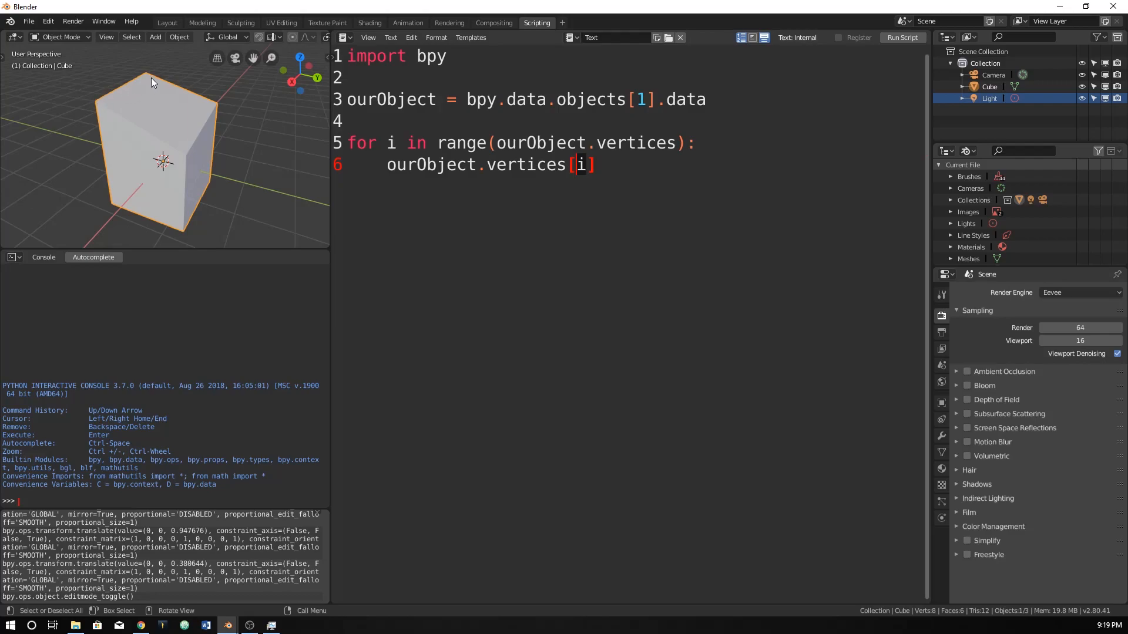
pyautogui.moveTo(209, 176)
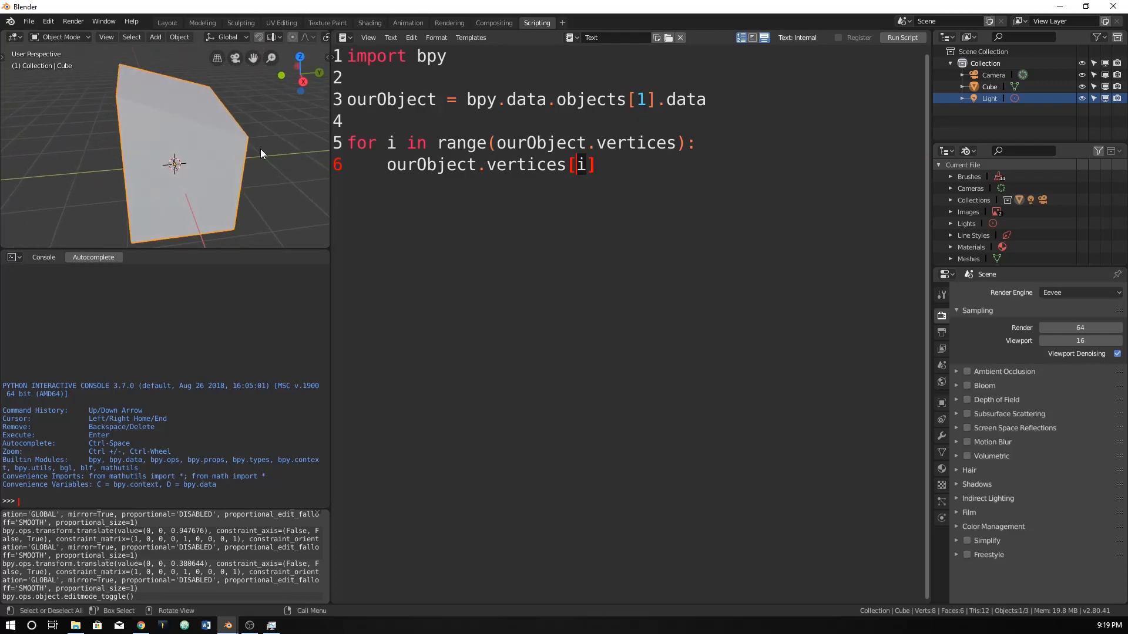
pyautogui.moveTo(260, 153); pyautogui.dragTo(136, 144)
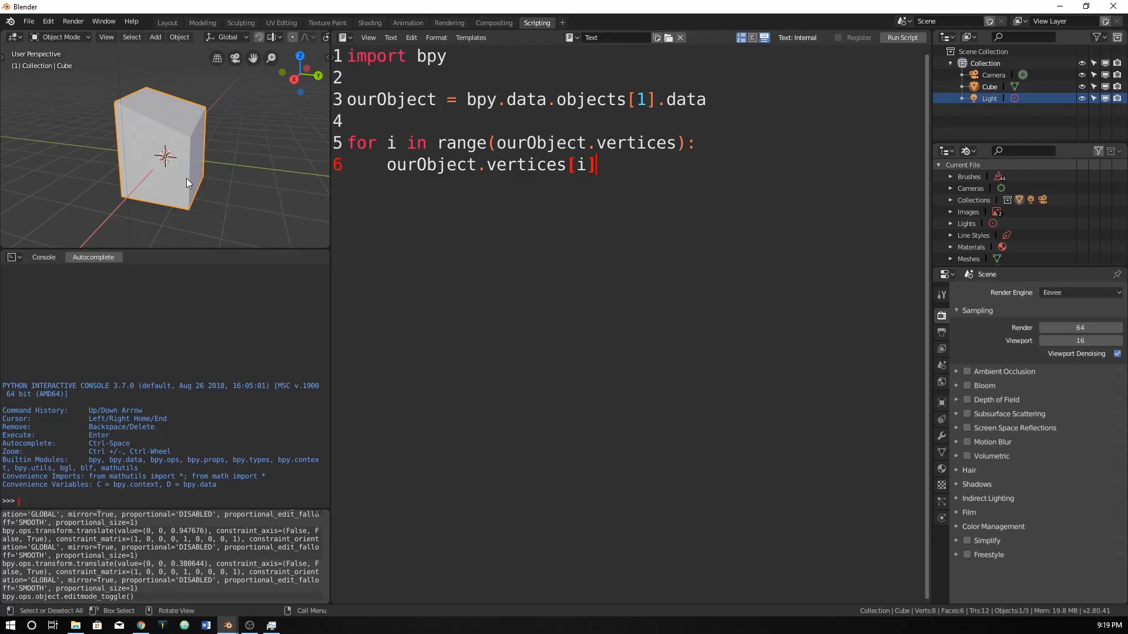
pyautogui.moveTo(585, 254)
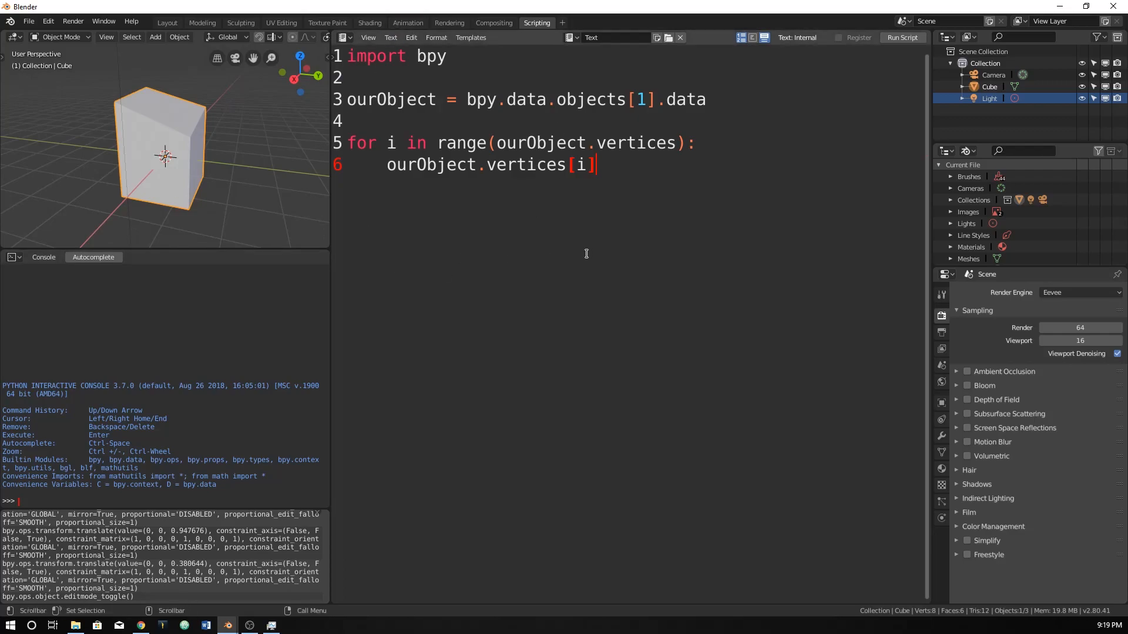
# - Extend the loop body to 'ourObject.vertices[i].co.z'
pyautogui.write('.co')
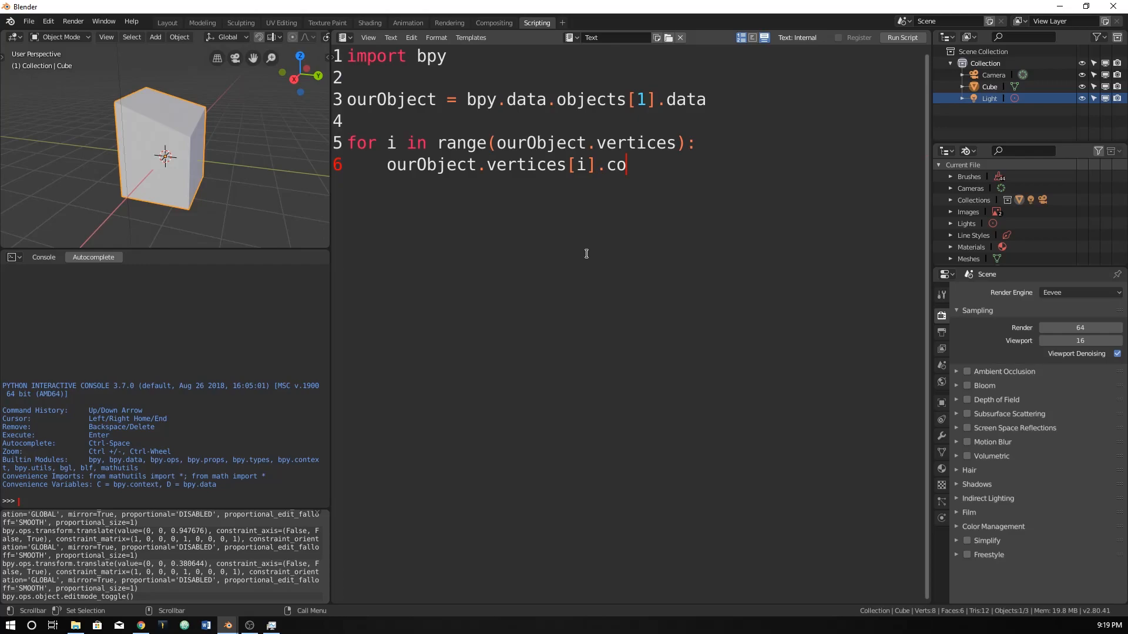
pyautogui.write('.z')
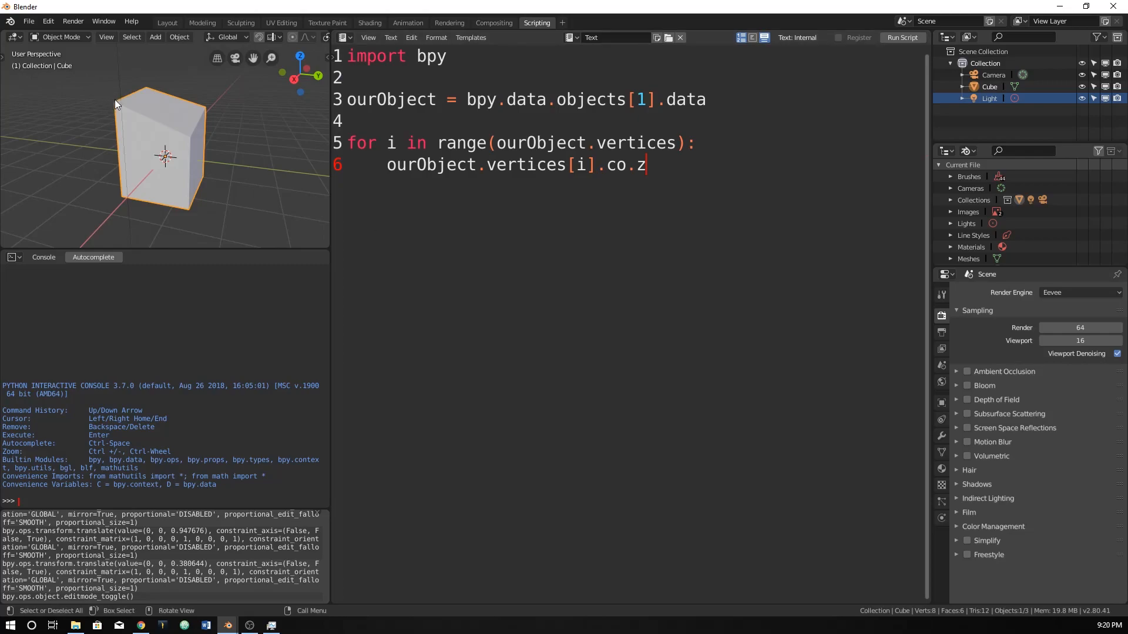
pyautogui.moveTo(166, 182)
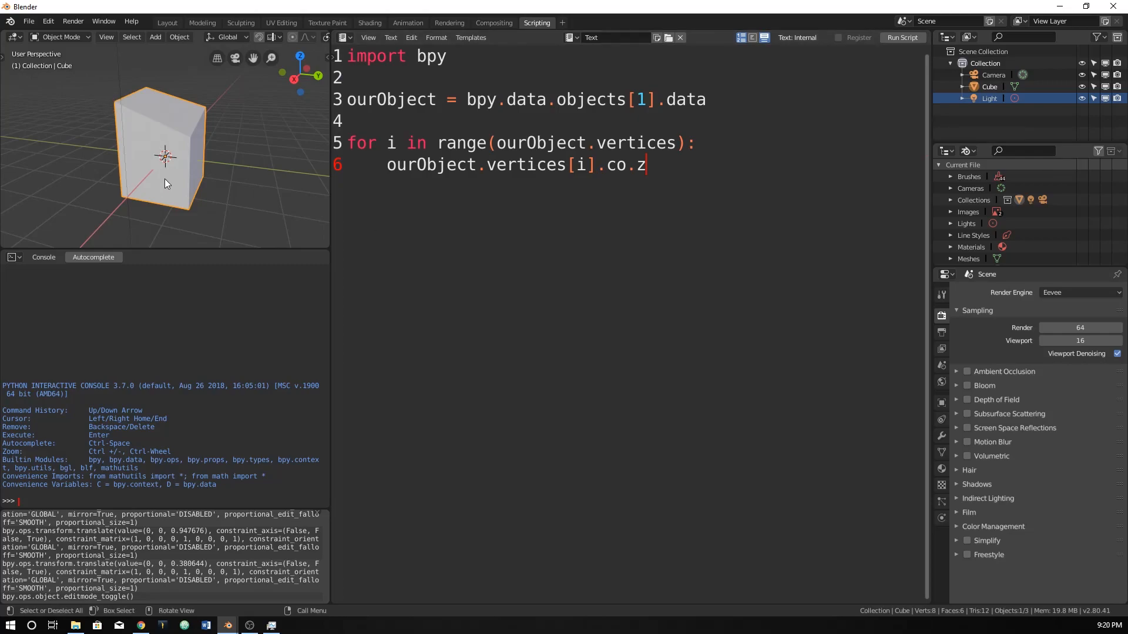
pyautogui.moveTo(179, 218)
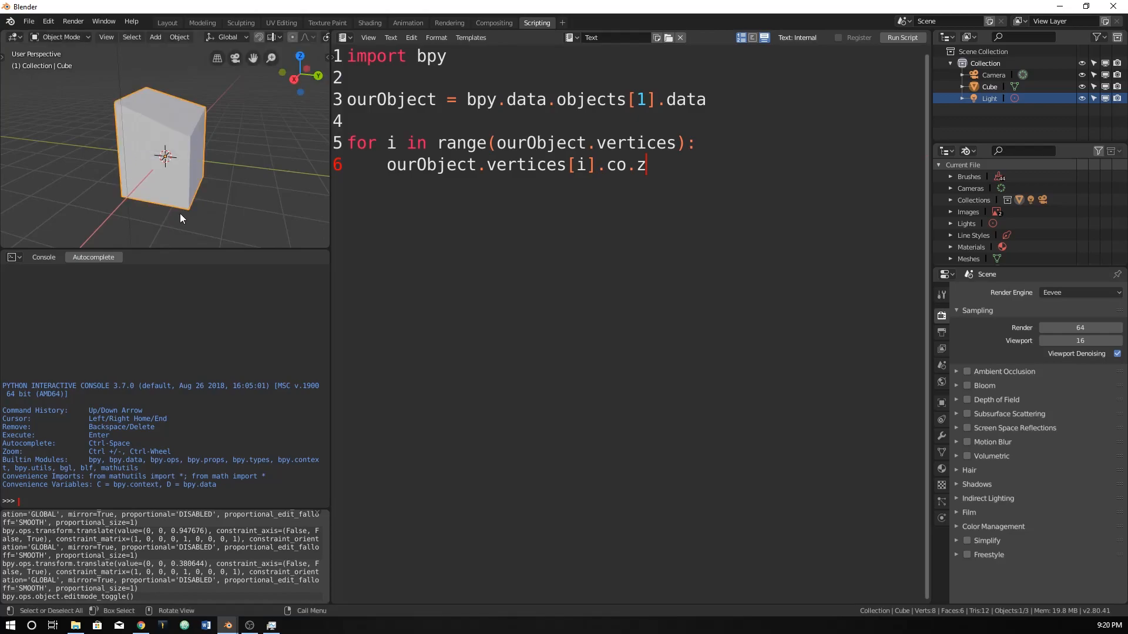
# - Scale the distorted cube flat, delete it and add a fresh default cube
pyautogui.press('s')
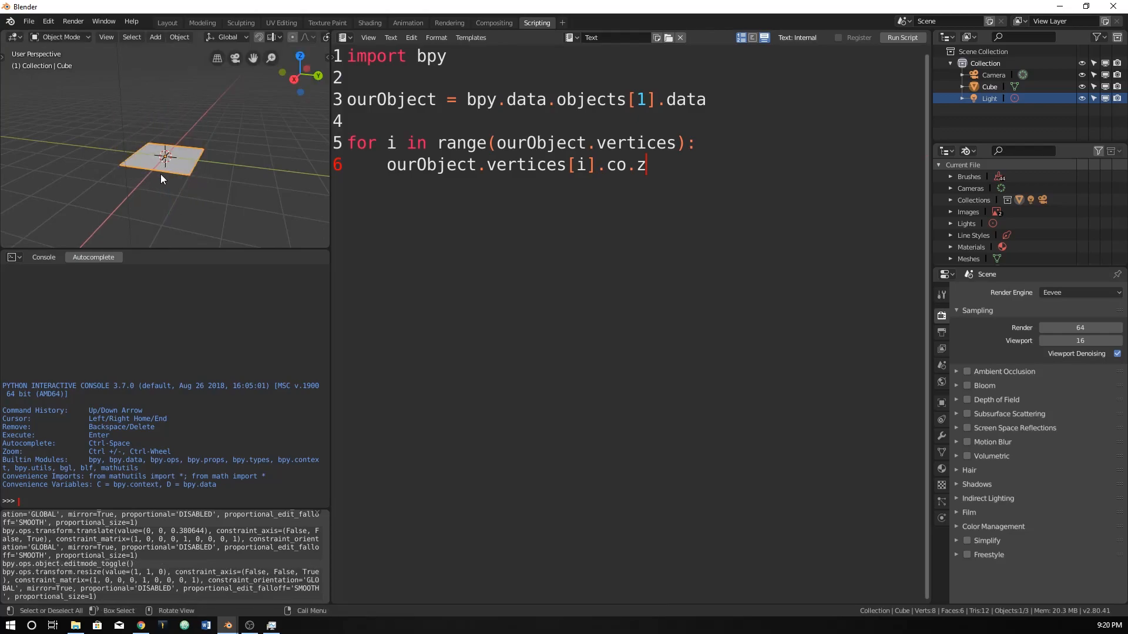
pyautogui.press('Backspace')
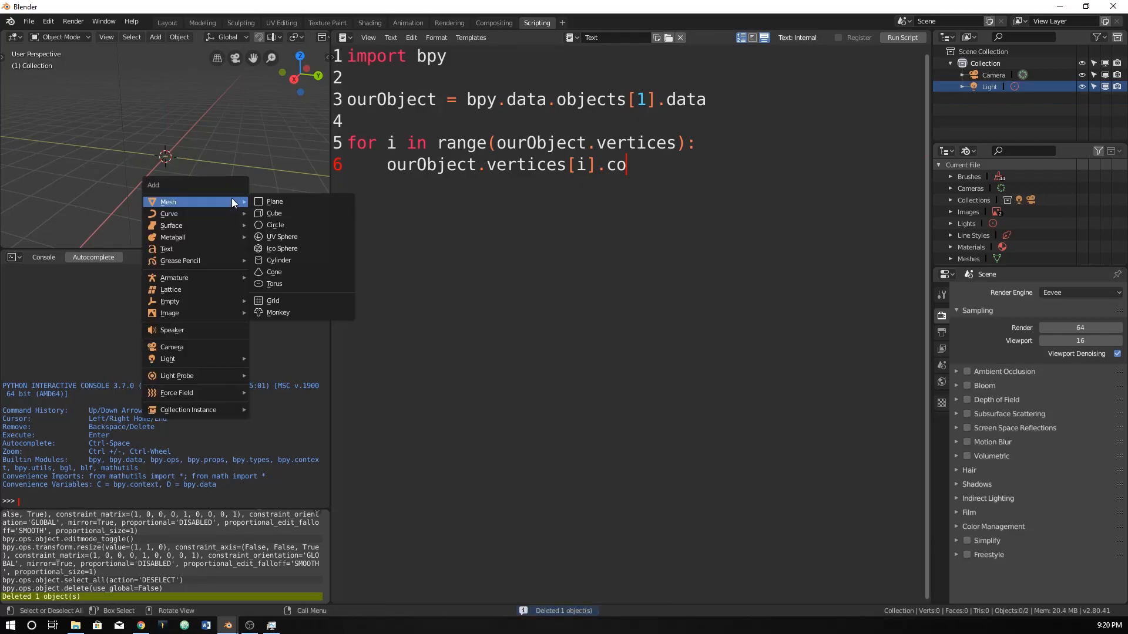
pyautogui.click(274, 213)
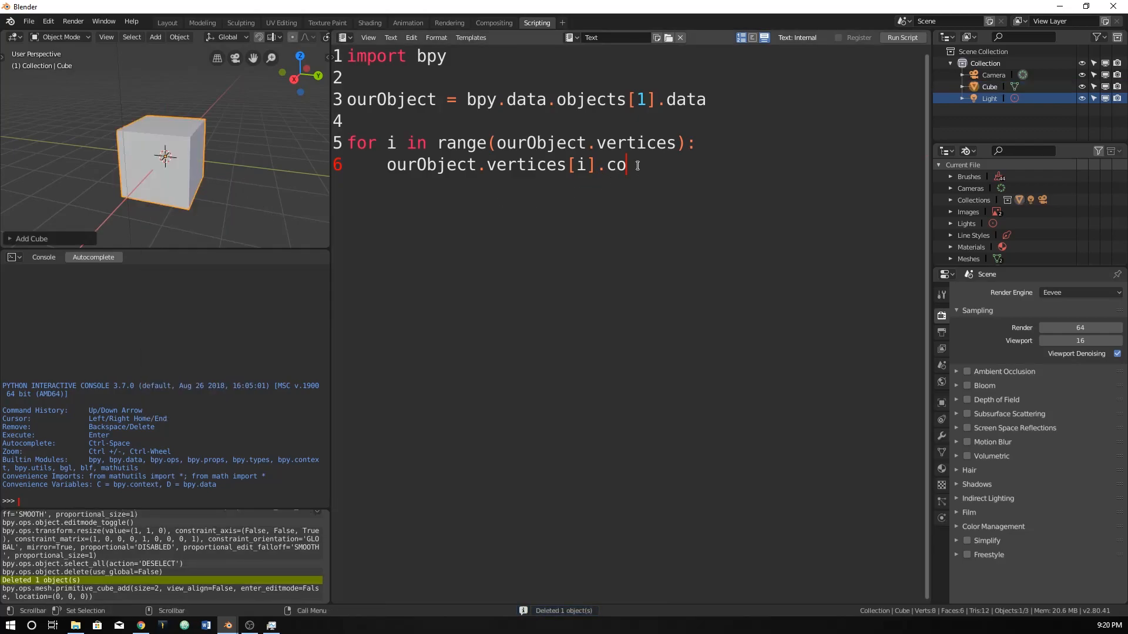
# - Complete the loop body as 'ourObject.vertices[i].co.z = 2' and run the script, which fails
pyautogui.write('.z =')
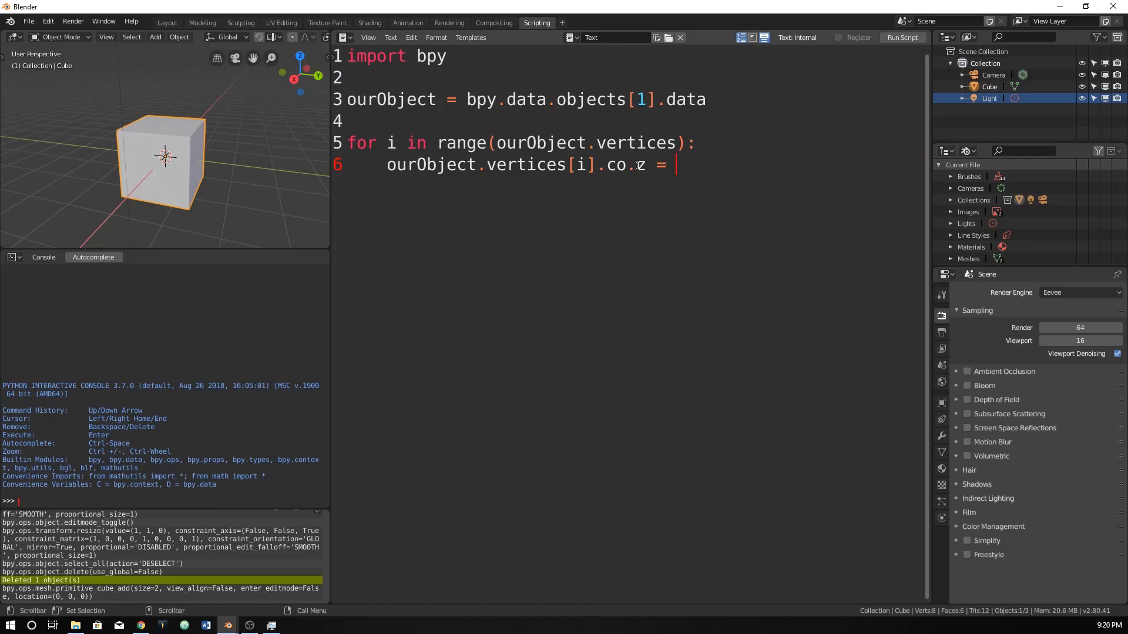
pyautogui.write('2')
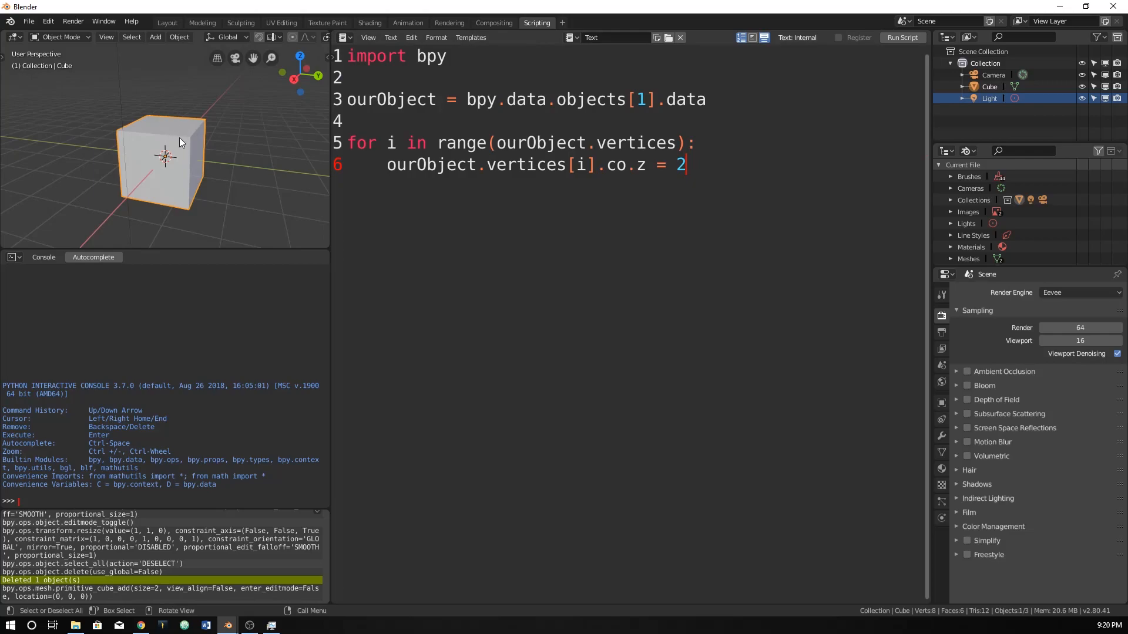
pyautogui.moveTo(175, 184)
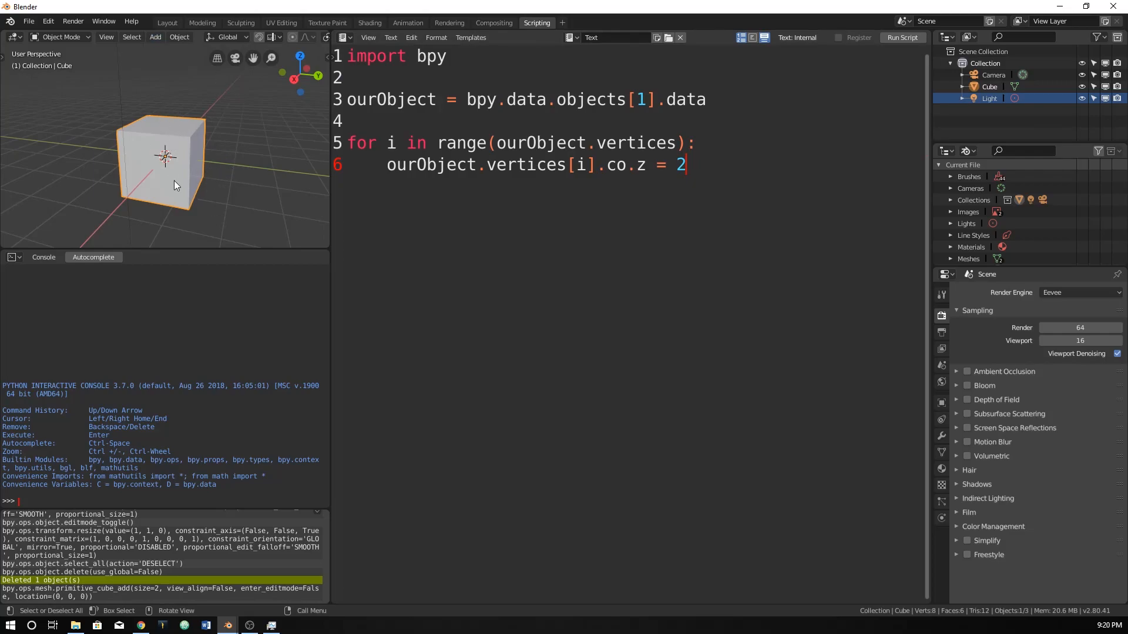
pyautogui.moveTo(177, 172)
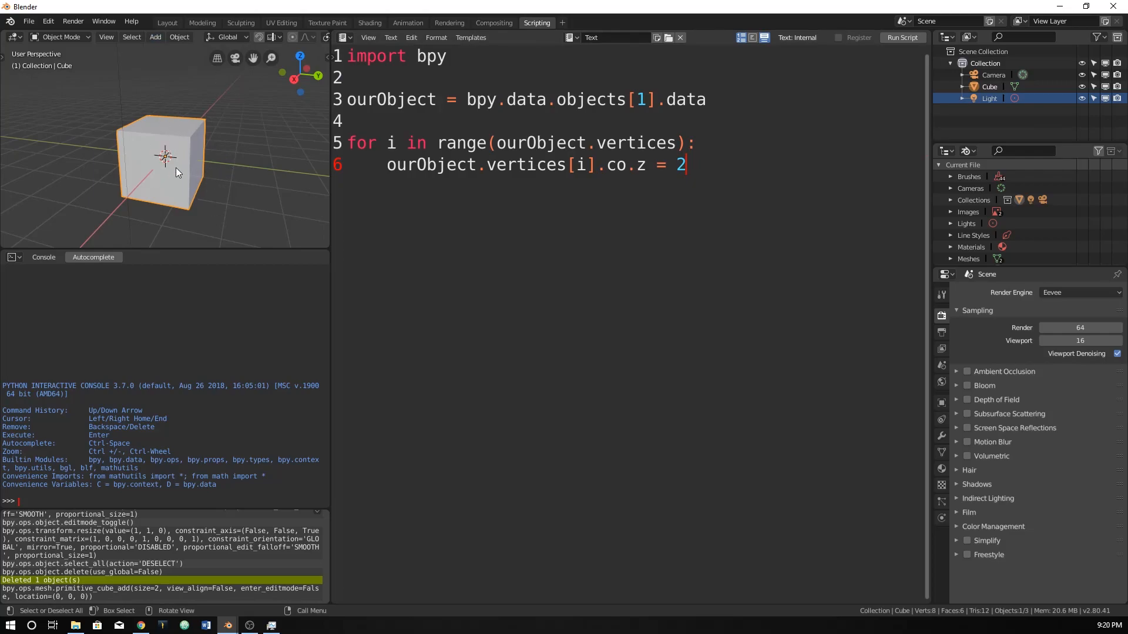
pyautogui.click(901, 37)
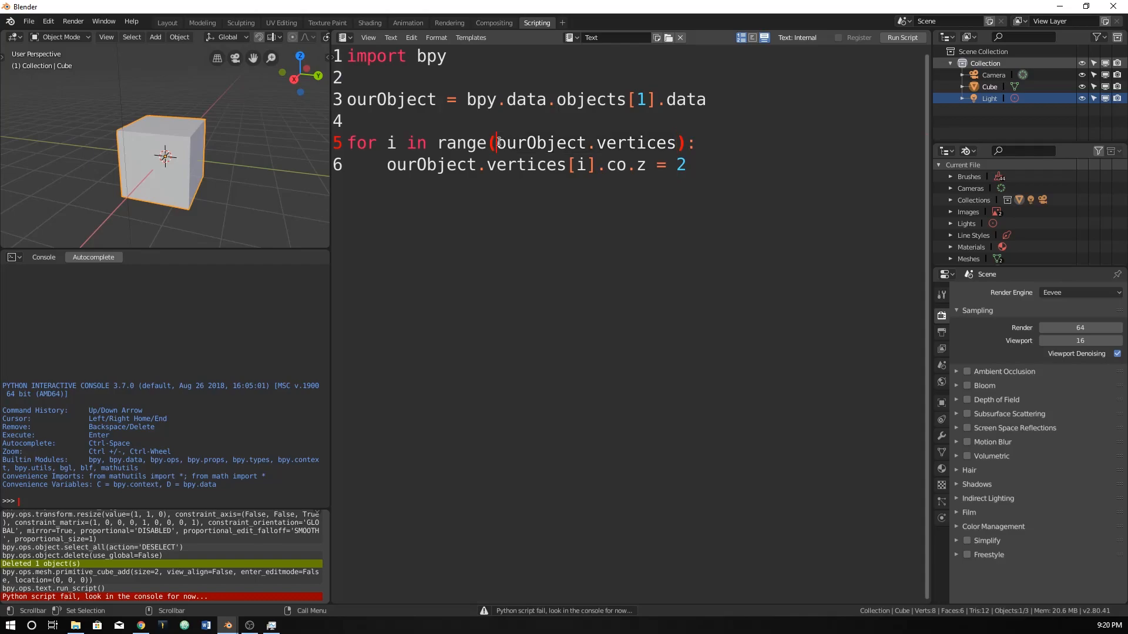
# - Wrap ourObject.vertices in len() so the loop reads range(len(ourObject.vertices))
pyautogui.write('len(')
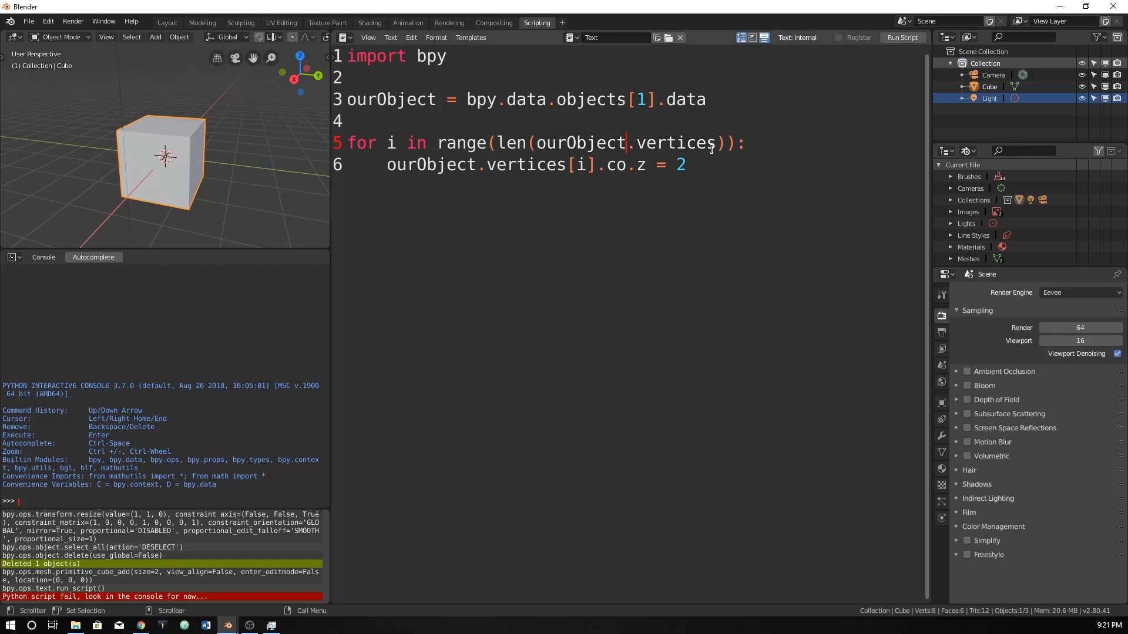
# - Run the script so every vertex's co.z is set to 1, flattening the cube into a plane
pyautogui.click(900, 37)
pyautogui.write('1')
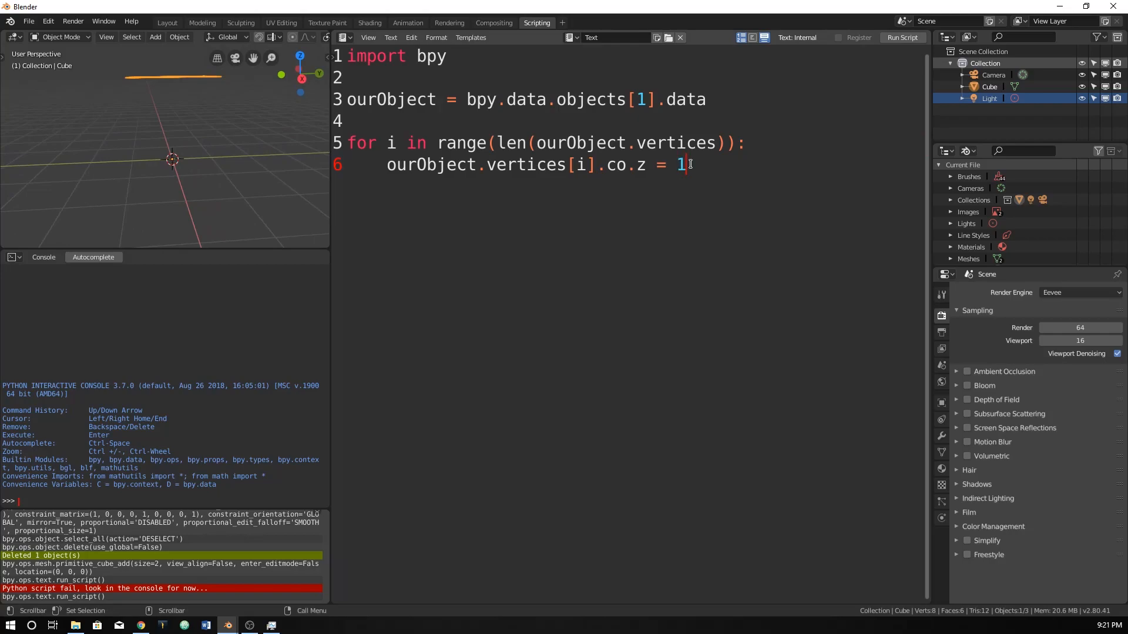
pyautogui.click(901, 38)
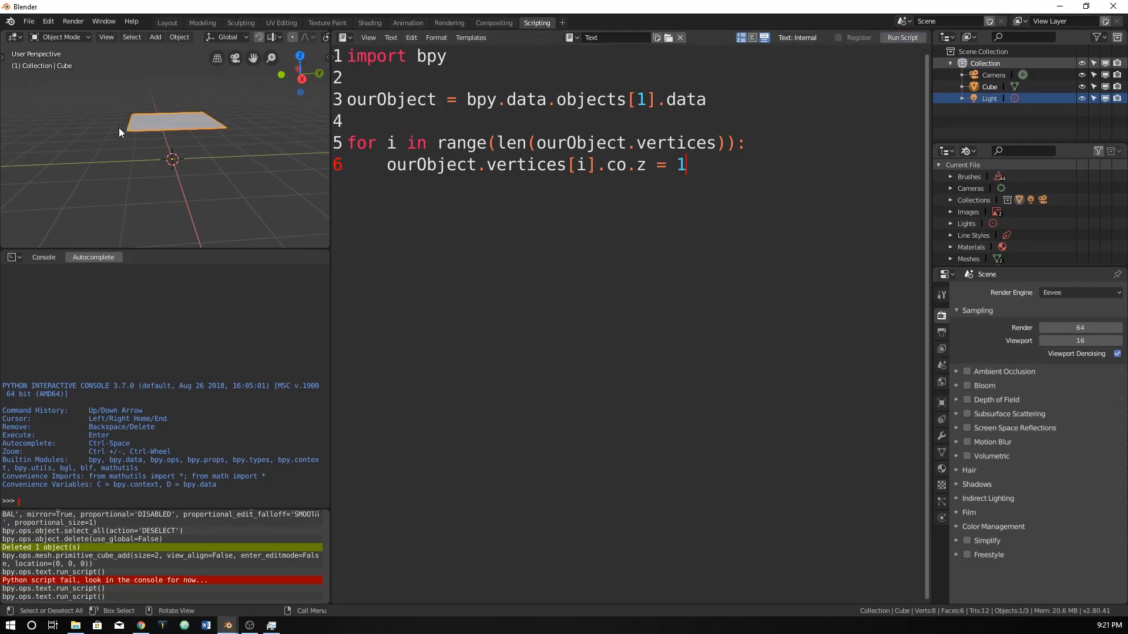